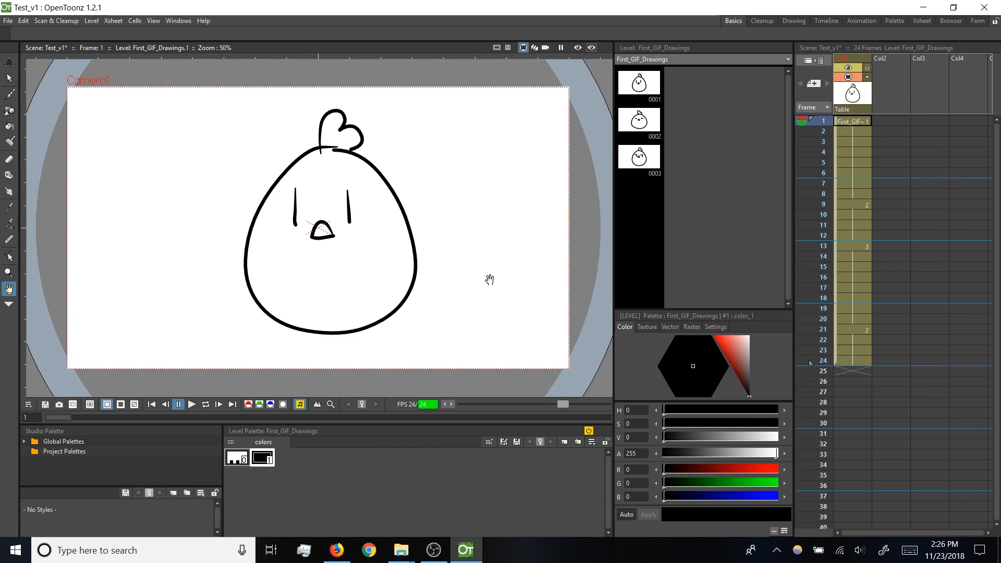
# Show the Output Settings (1920×1080, frames 1–24, Test_v1 as tif) and browse the available formats.
pyautogui.click(8, 21)
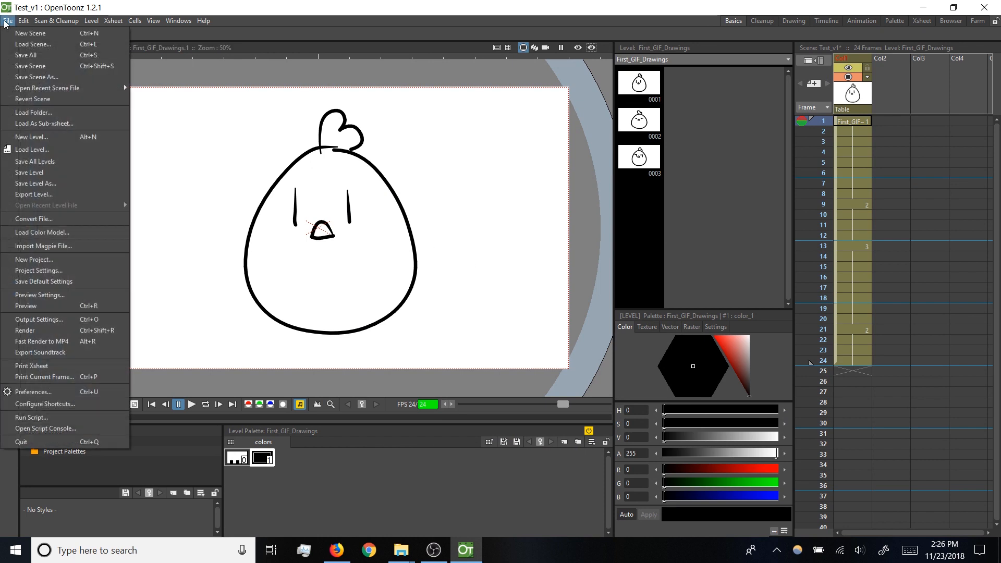
pyautogui.moveTo(38, 319)
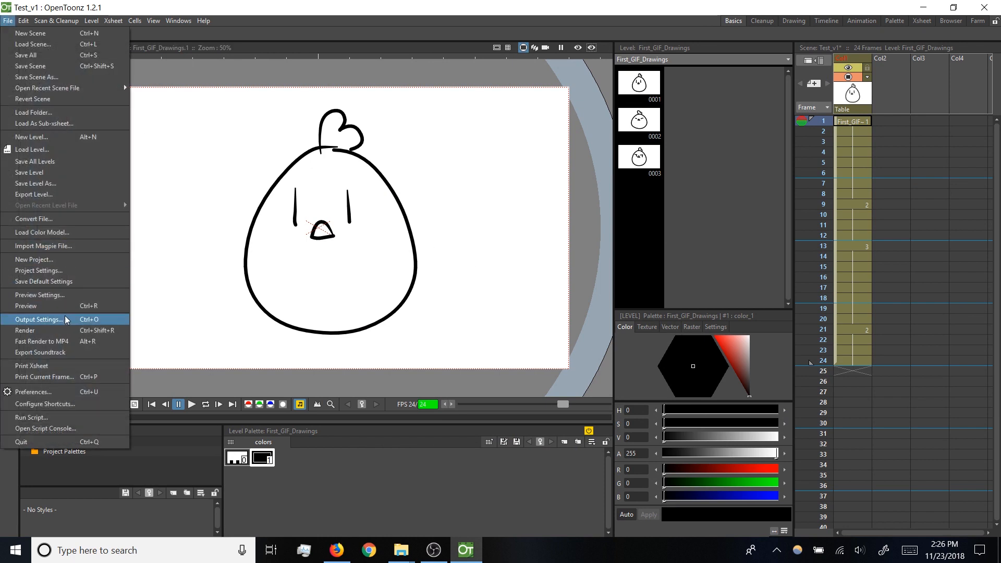
pyautogui.click(38, 319)
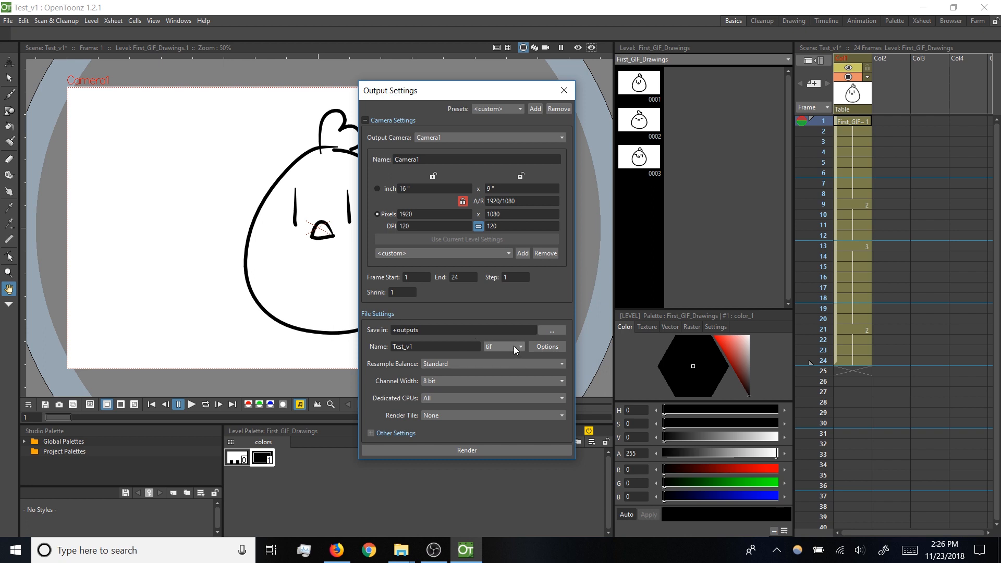
pyautogui.click(502, 346)
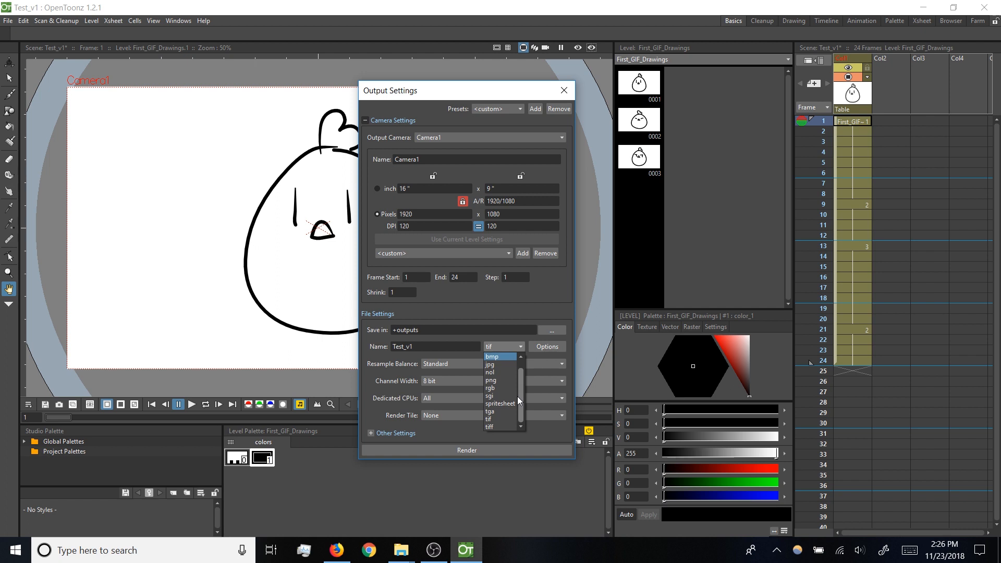
pyautogui.moveTo(491, 380)
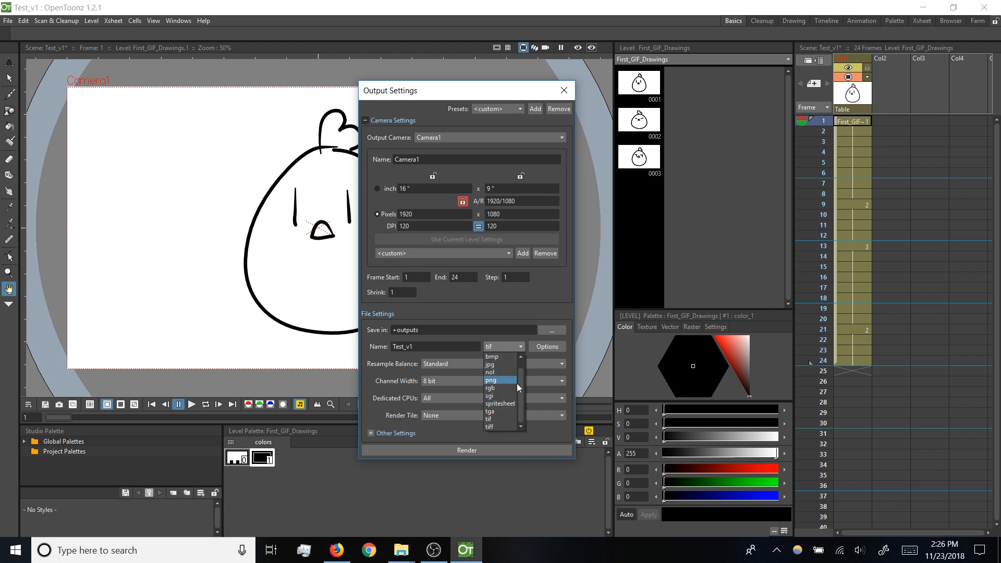
pyautogui.moveTo(521, 379)
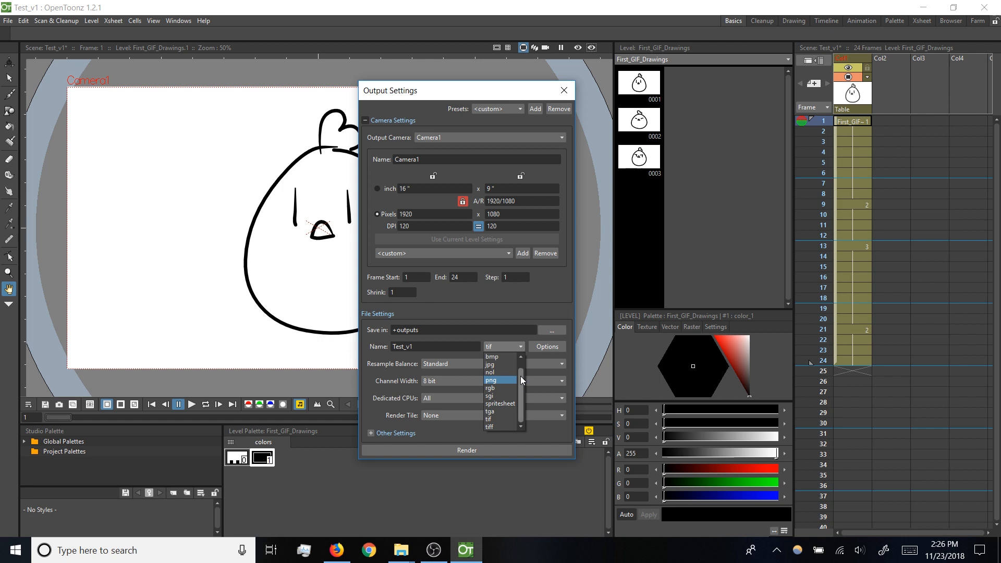
pyautogui.scroll(3)
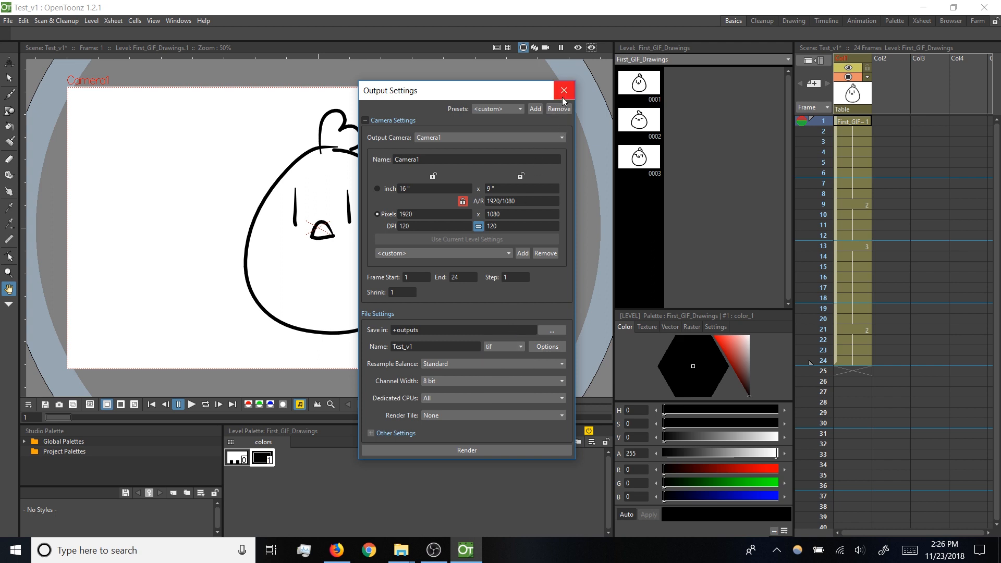
# Close Output Settings and try File > Fast Render to MP4, triggering the FFmpeg-not-found warning.
pyautogui.click(563, 90)
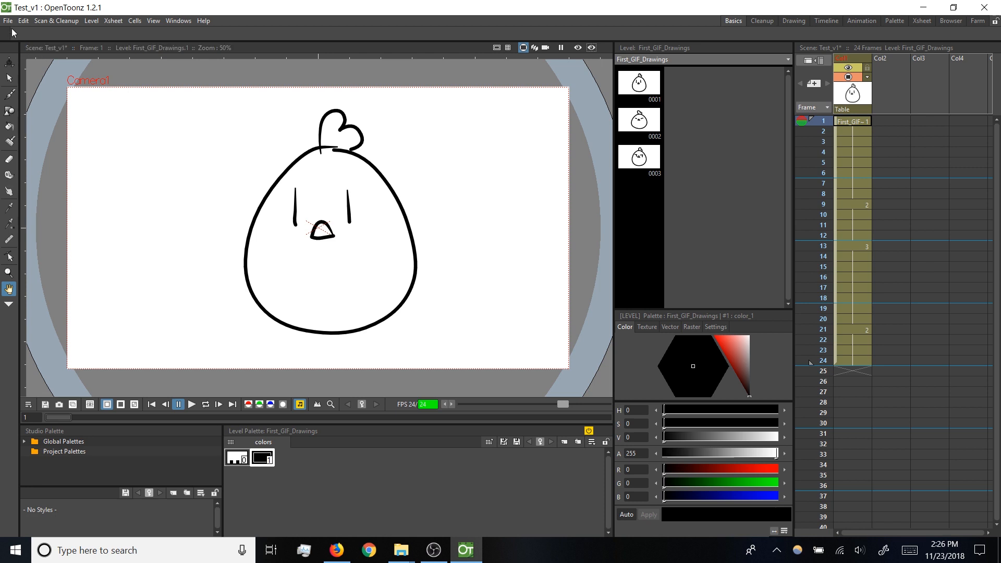
pyautogui.click(8, 20)
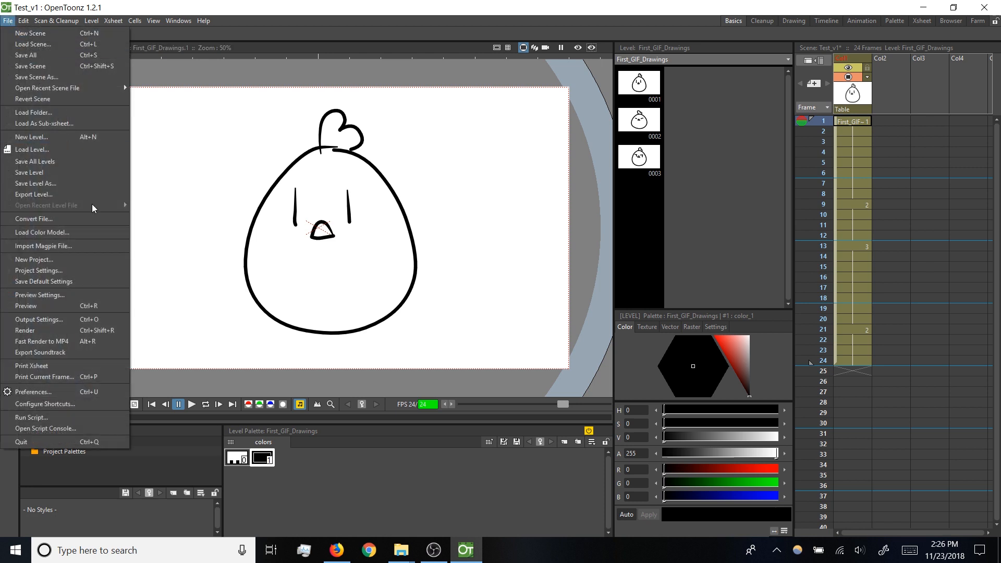
pyautogui.moveTo(42, 342)
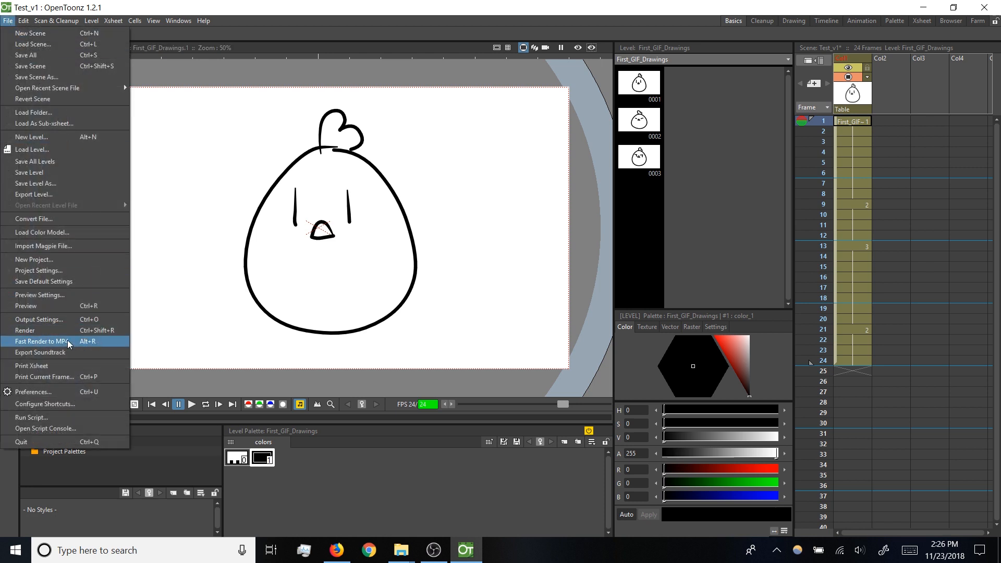
pyautogui.click(42, 341)
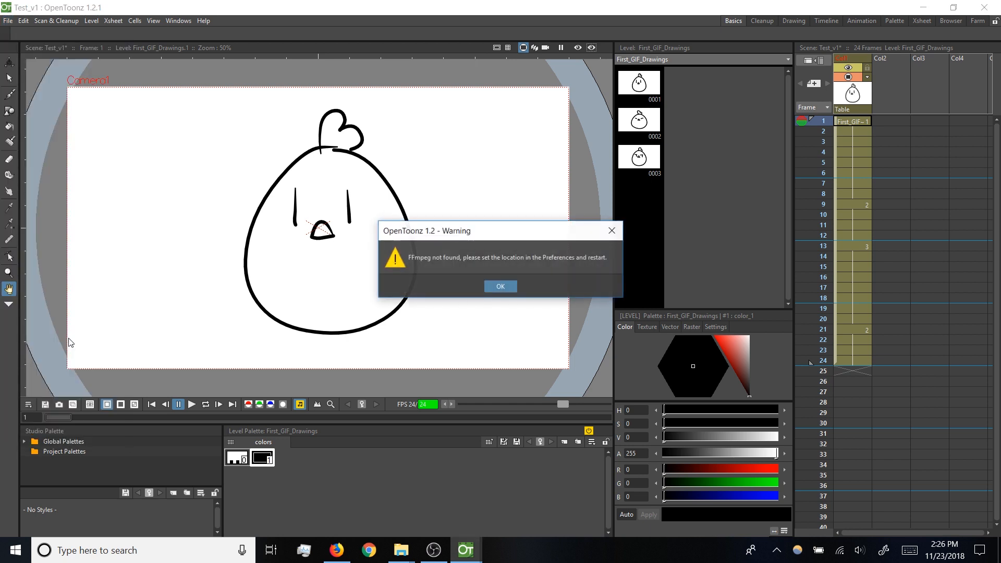
pyautogui.moveTo(412, 286)
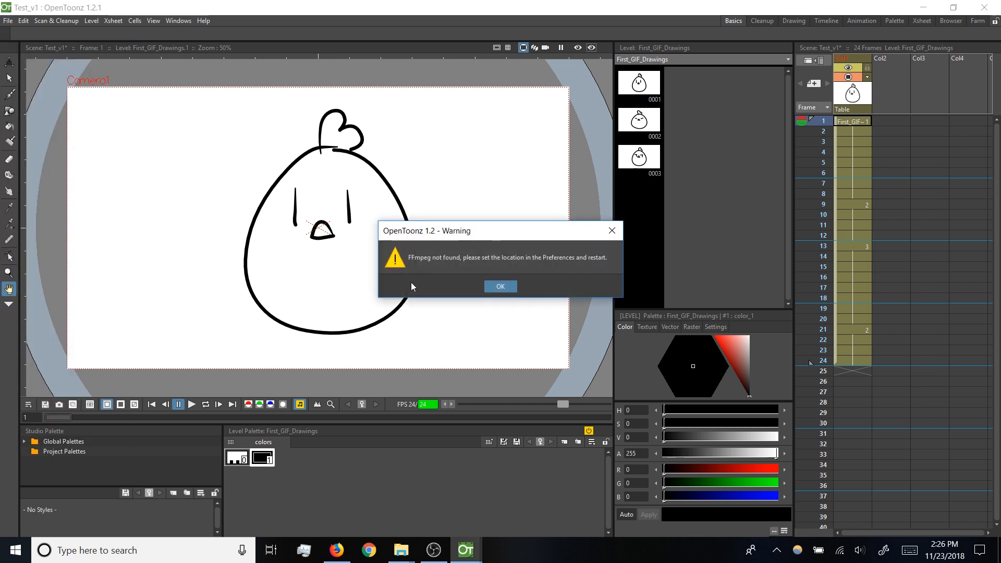
pyautogui.moveTo(458, 267)
pyautogui.write('ff')
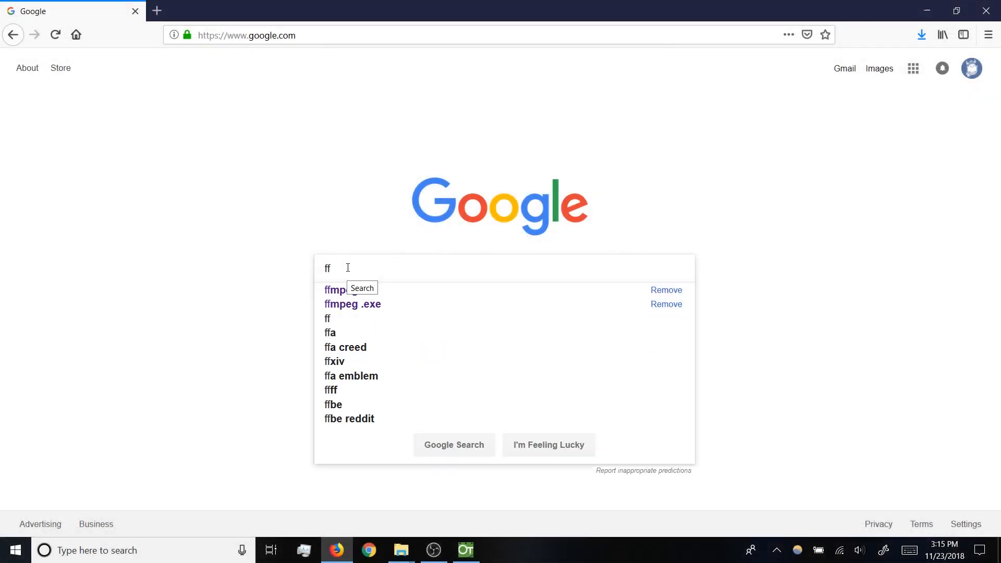
# Search ffmpeg, go to Windows Builds, and download and open the 64-bit static zip.
pyautogui.click(334, 290)
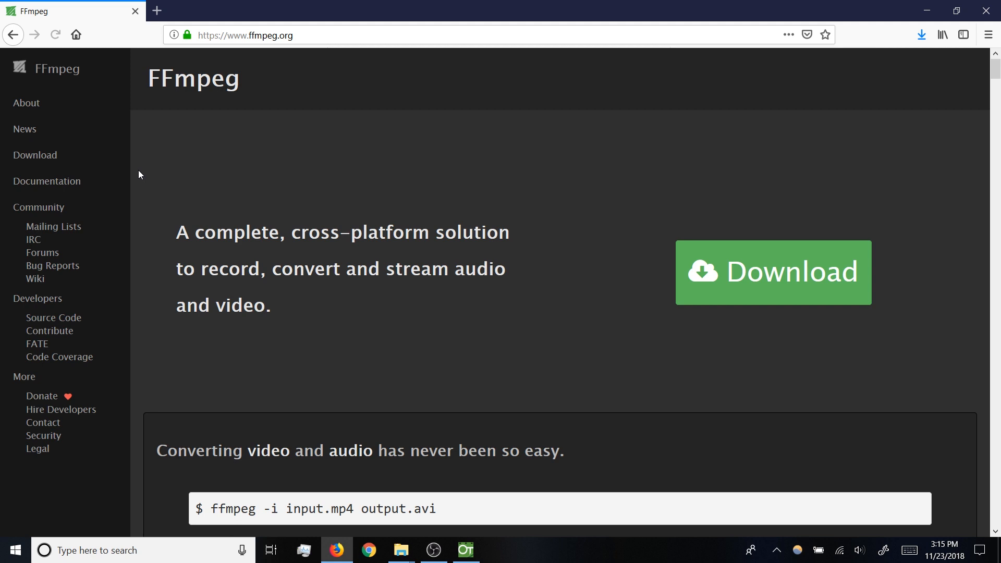
pyautogui.moveTo(720, 276)
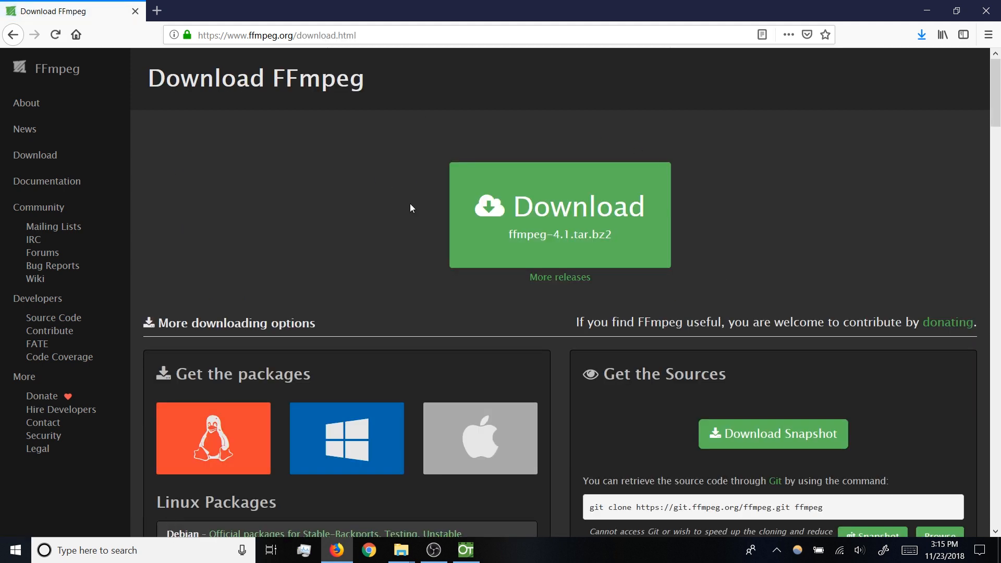
pyautogui.moveTo(452, 282)
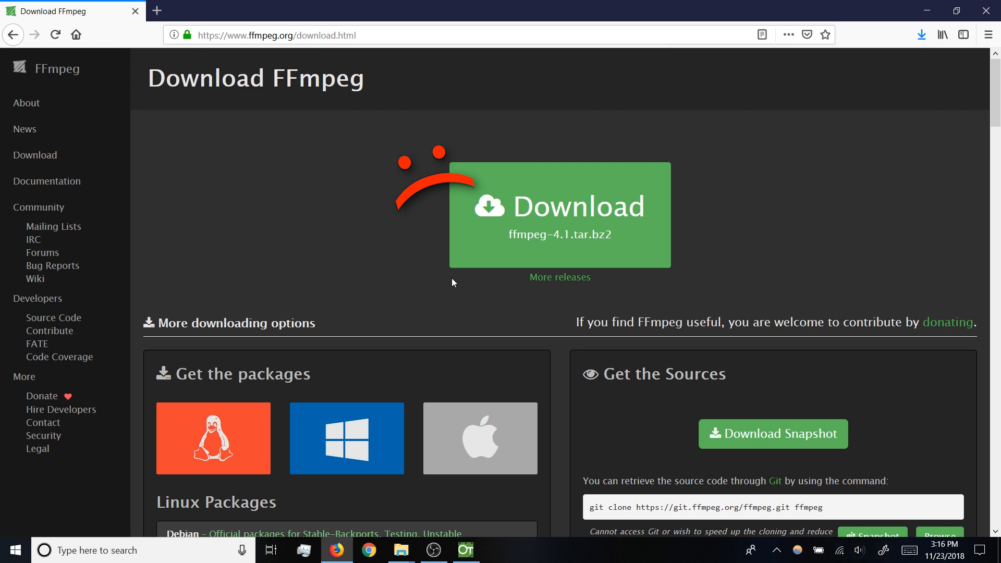
pyautogui.moveTo(235, 362)
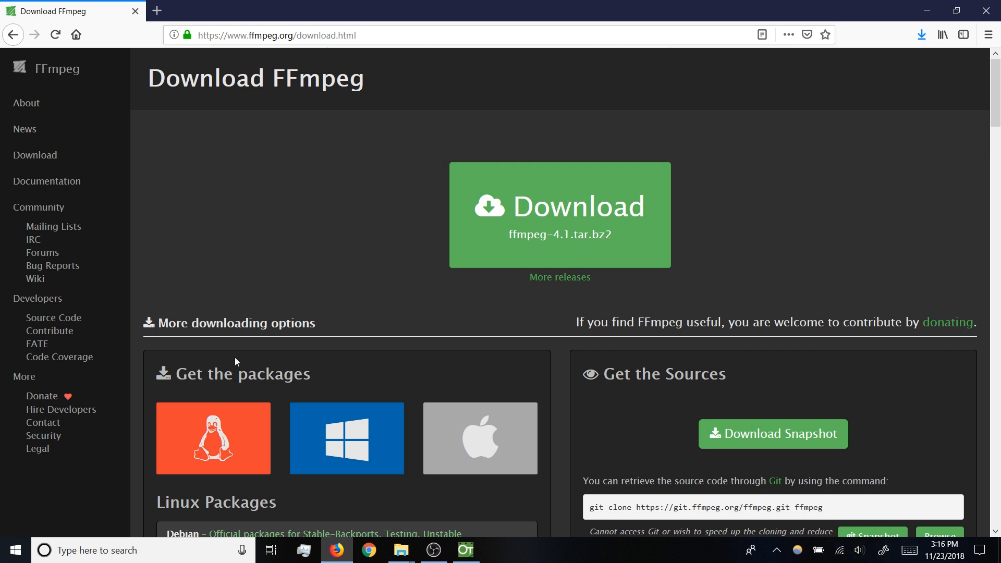
pyautogui.moveTo(379, 295)
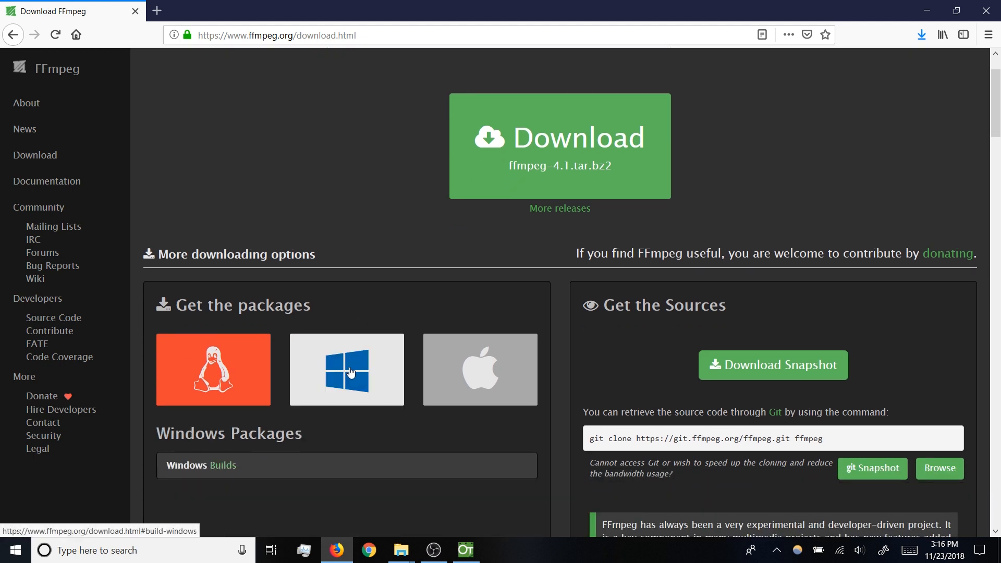
pyautogui.moveTo(219, 471)
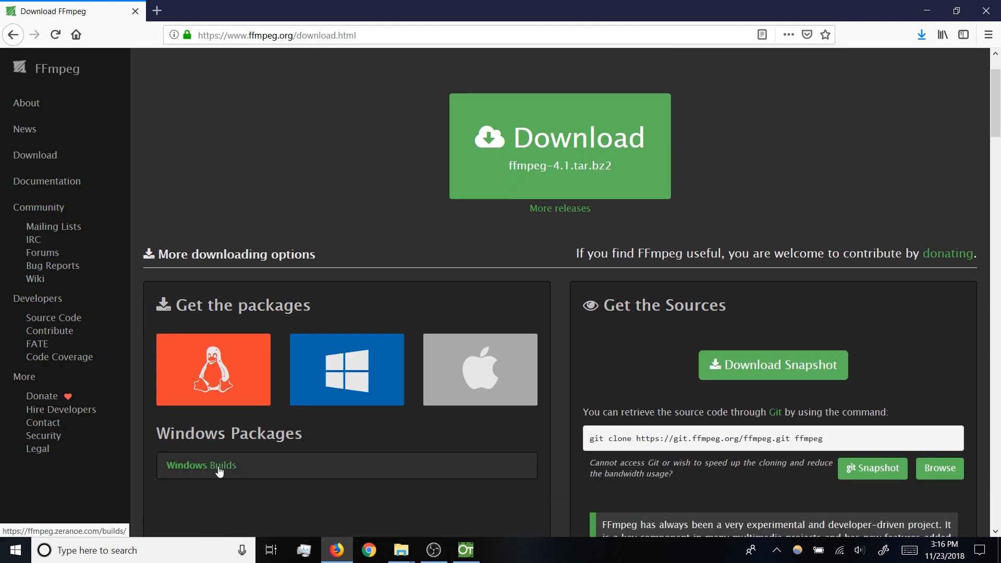
pyautogui.click(201, 464)
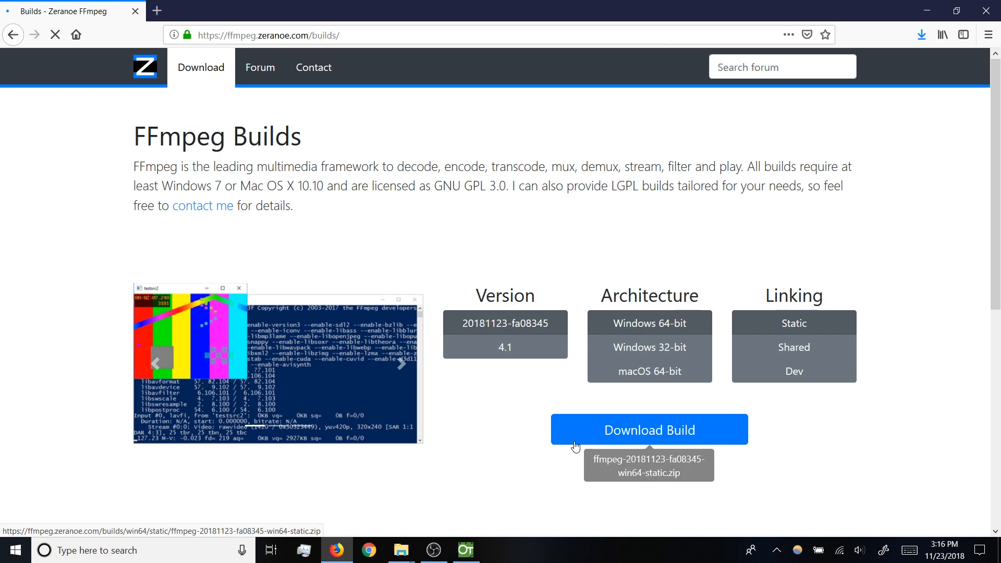
pyautogui.click(649, 429)
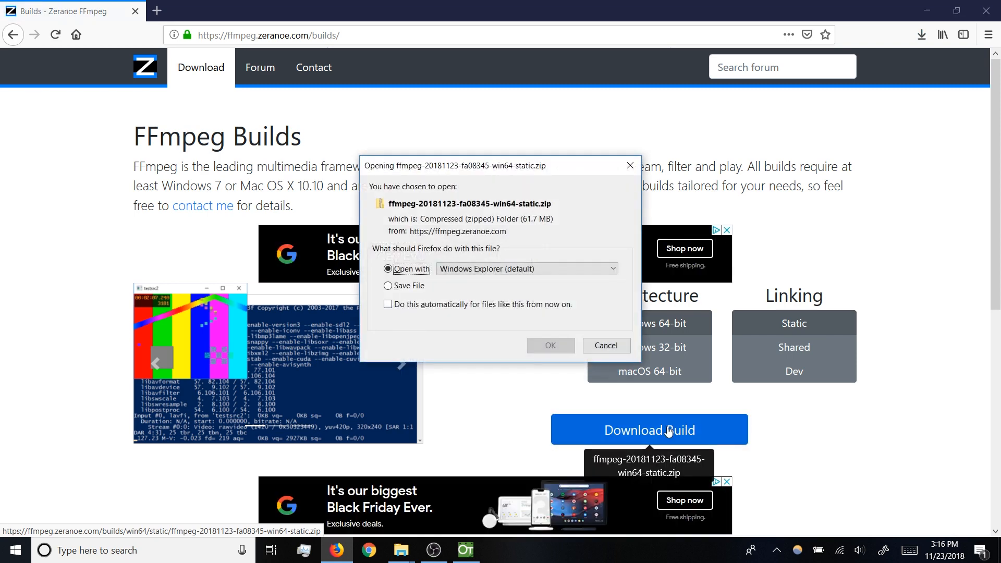
pyautogui.click(605, 345)
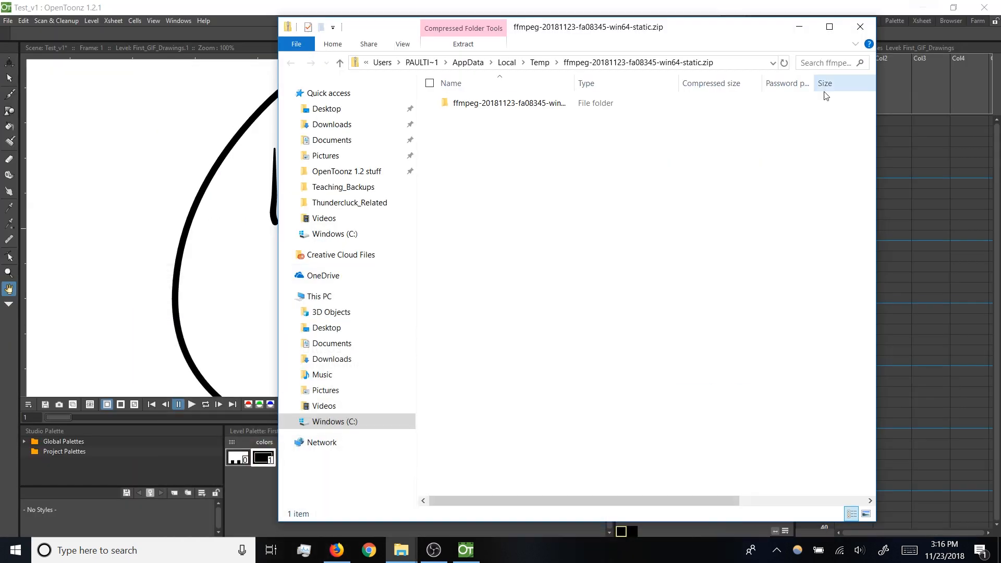
pyautogui.moveTo(593, 238)
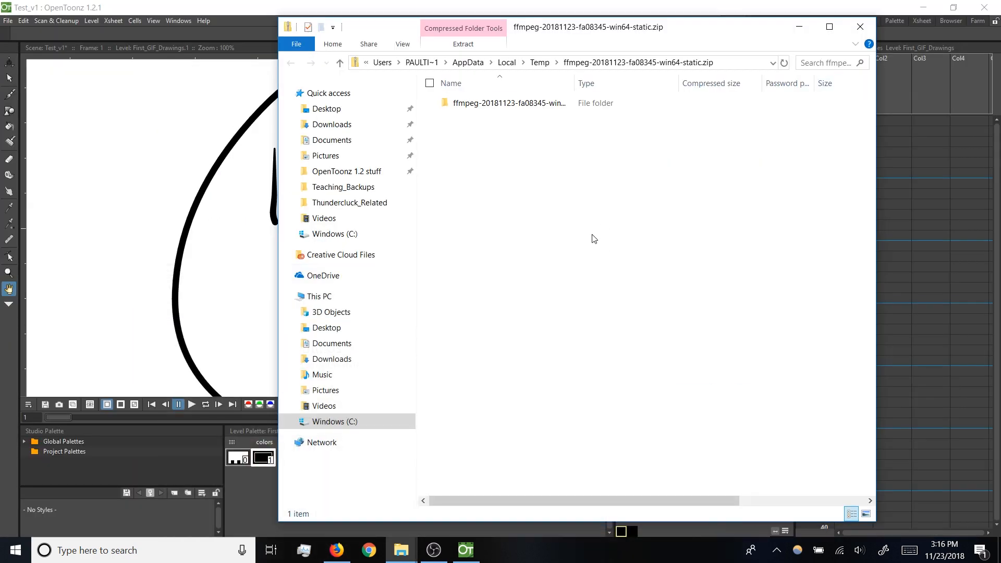
pyautogui.moveTo(680, 117)
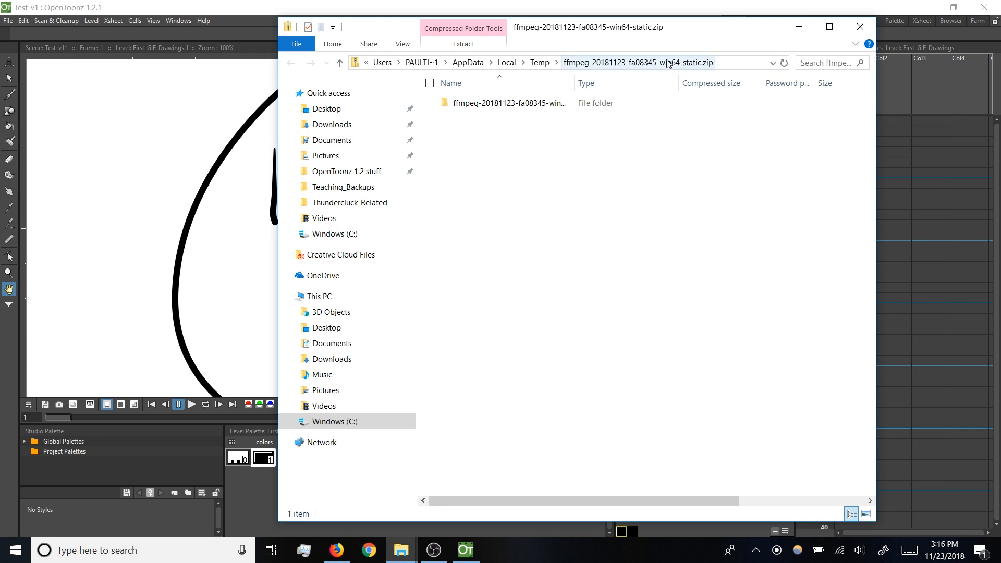
# Copy the ffmpeg-20181123-win64-static folder from the zip into the root of Windows (C:).
pyautogui.click(507, 103)
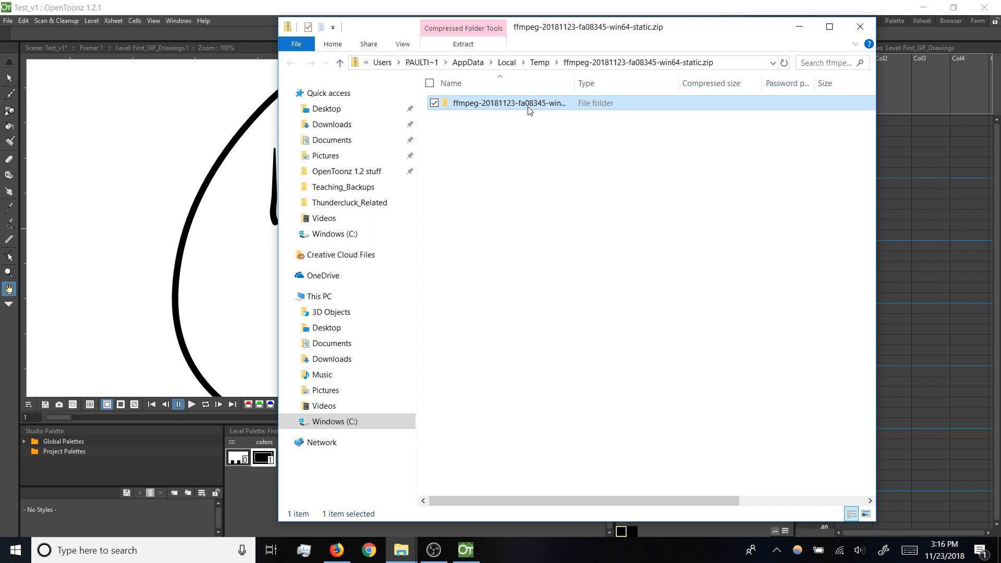
pyautogui.moveTo(551, 258)
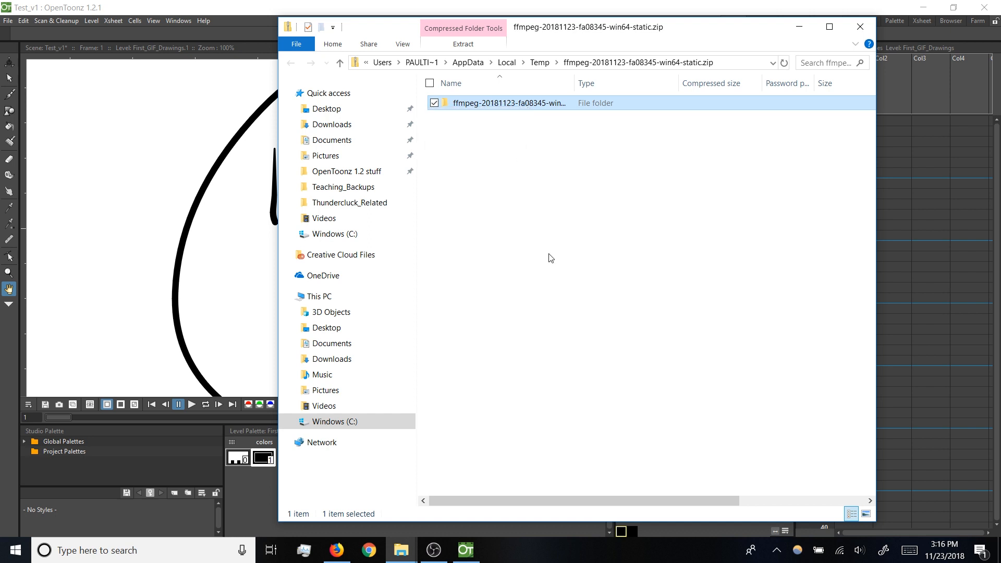
pyautogui.click(319, 296)
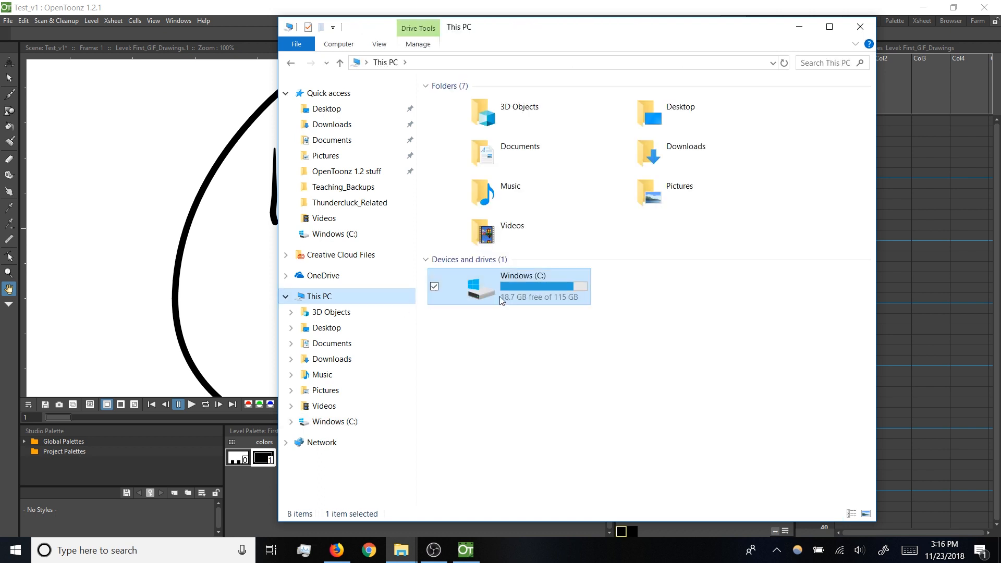
pyautogui.doubleClick(482, 285)
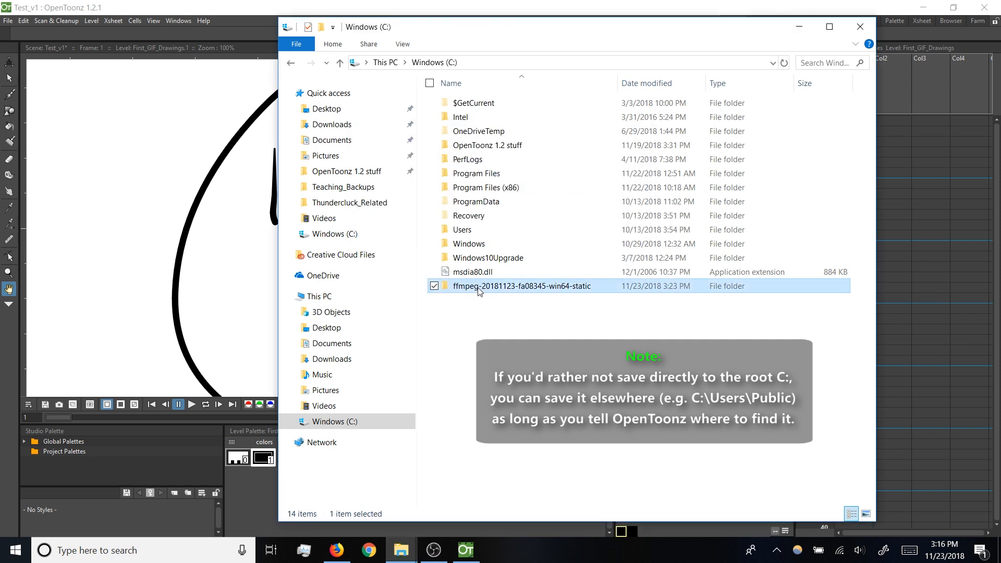
# Rename the FFmpeg build folder on C: to 'ffmpeg'.
pyautogui.doubleClick(521, 285)
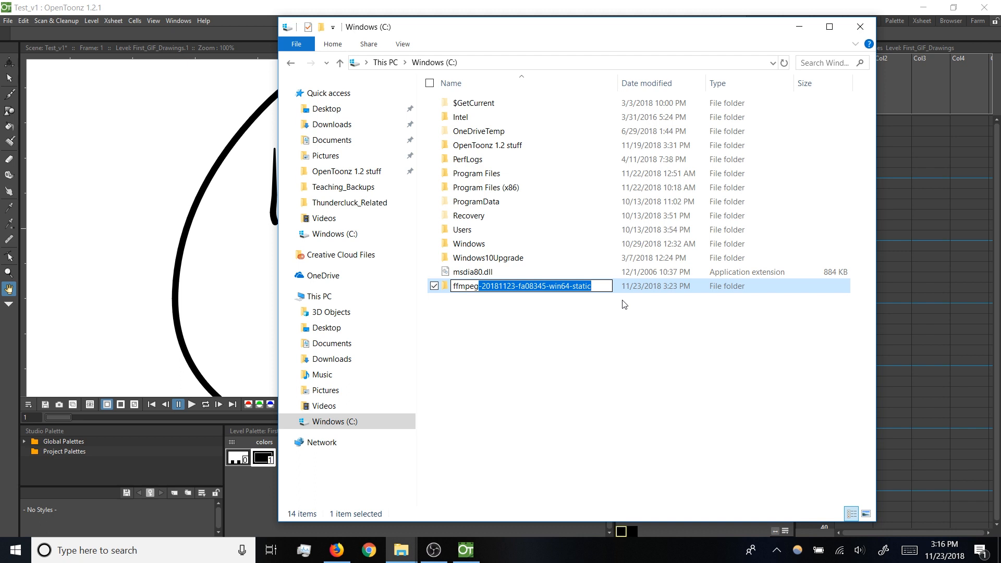
pyautogui.write('ffmpeg')
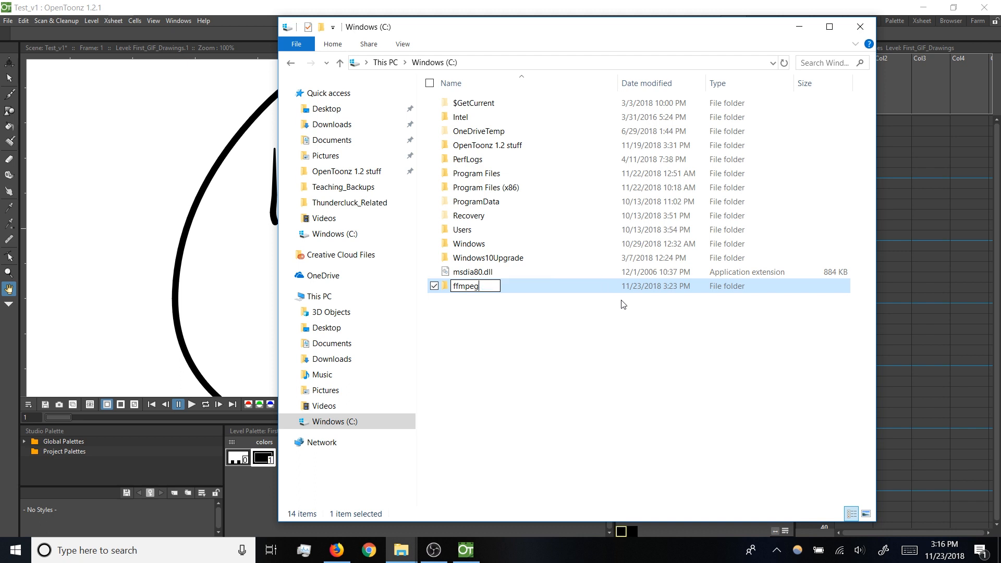
pyautogui.press('Return')
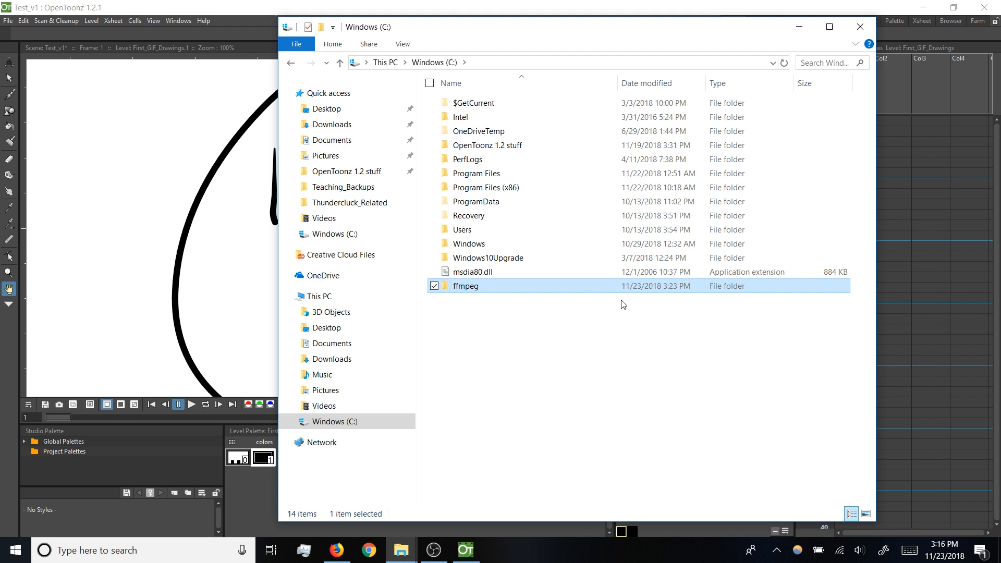
pyautogui.moveTo(566, 309)
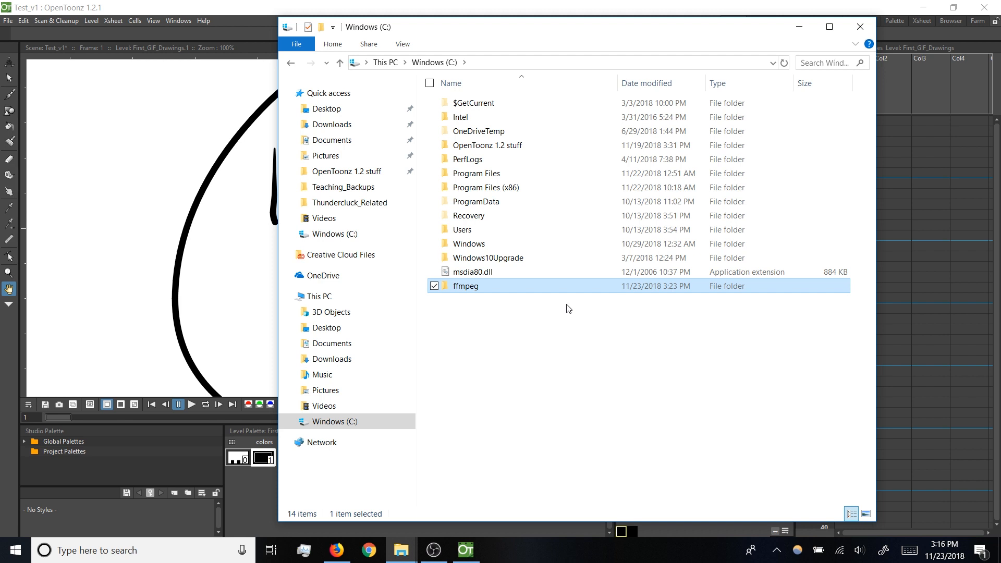
pyautogui.moveTo(546, 305)
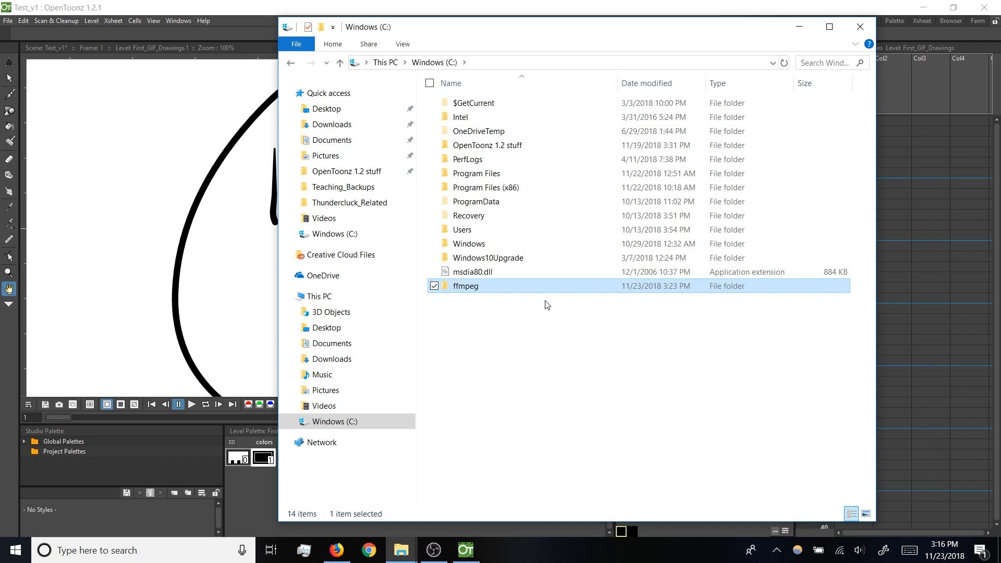
pyautogui.moveTo(526, 293)
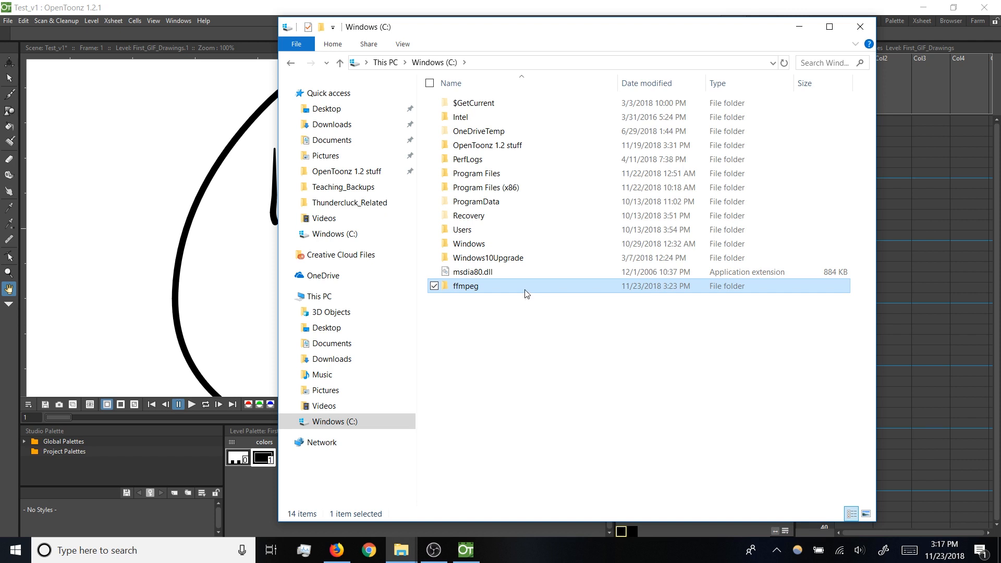
# Browse into C:\ffmpeg\bin, select ffmpeg.exe, and return to OpenToonz's File menu.
pyautogui.doubleClick(466, 287)
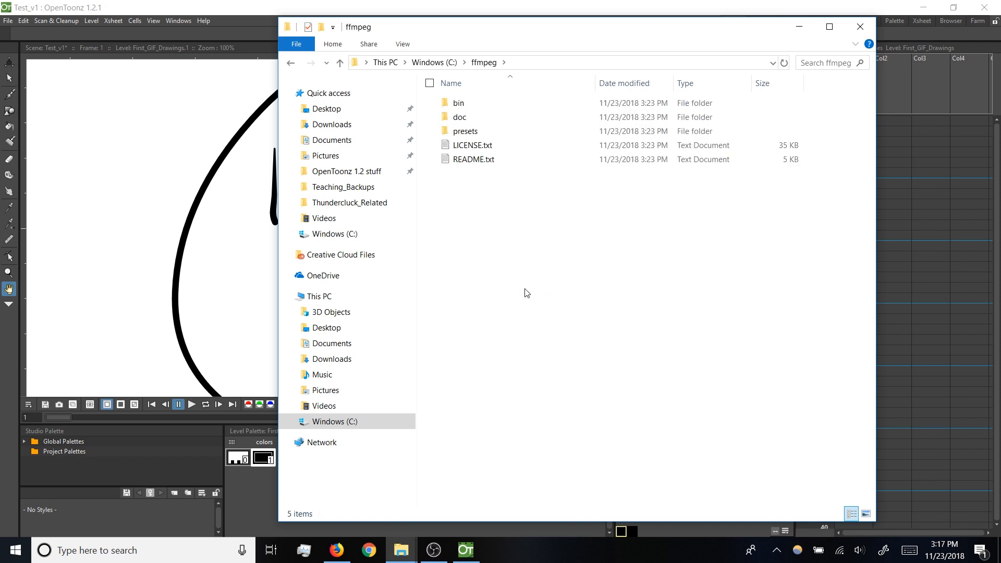
pyautogui.click(476, 159)
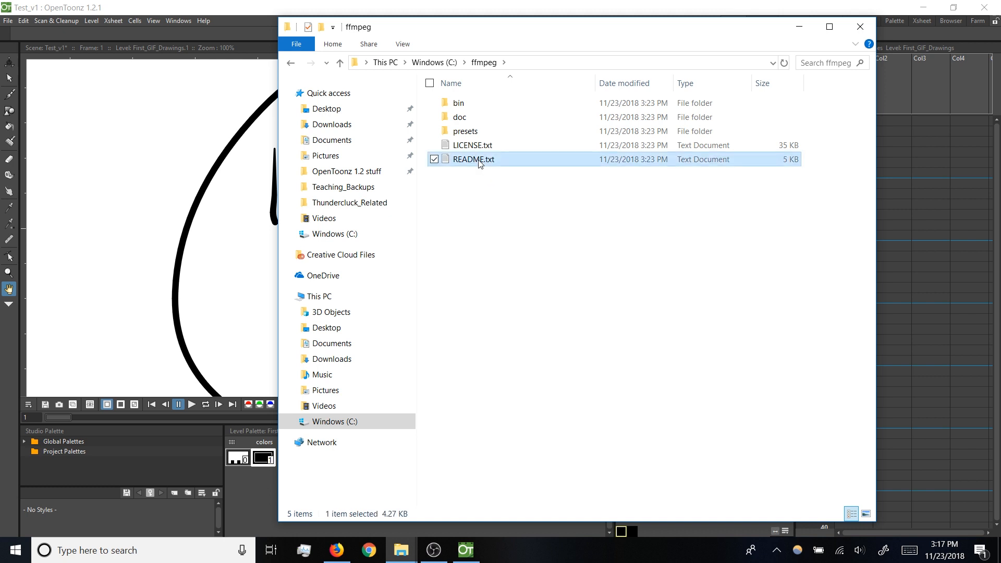
pyautogui.moveTo(487, 193)
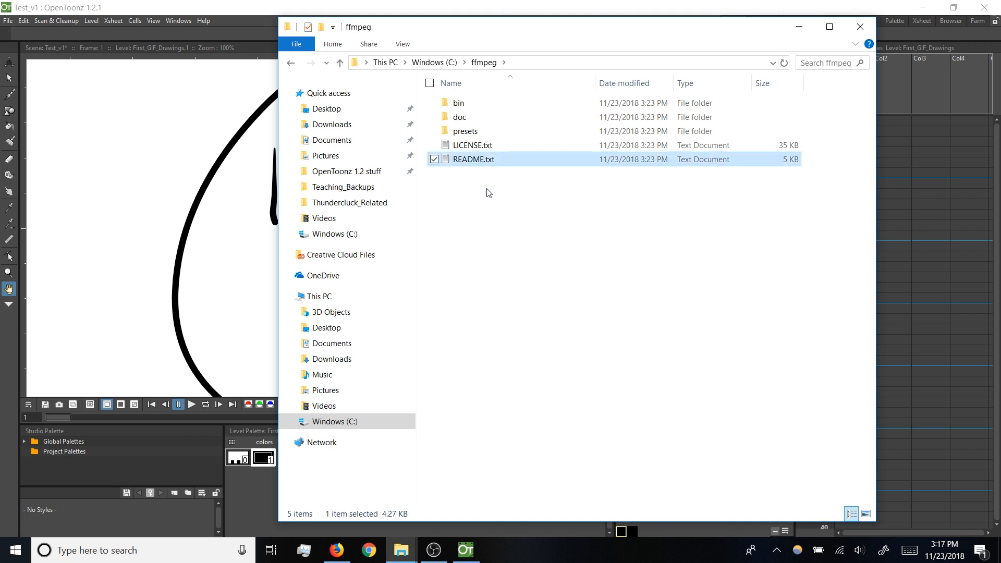
pyautogui.click(481, 187)
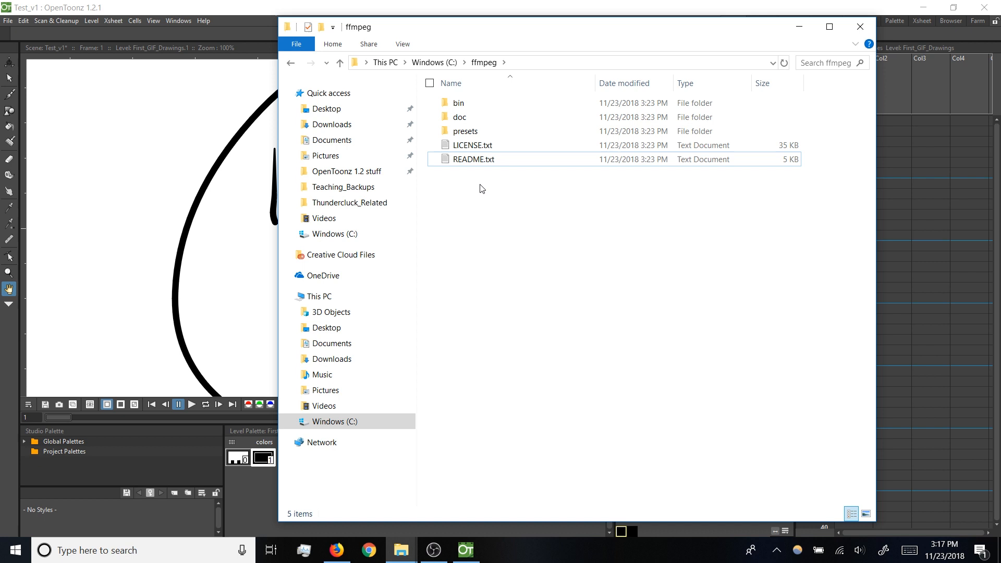
pyautogui.click(459, 117)
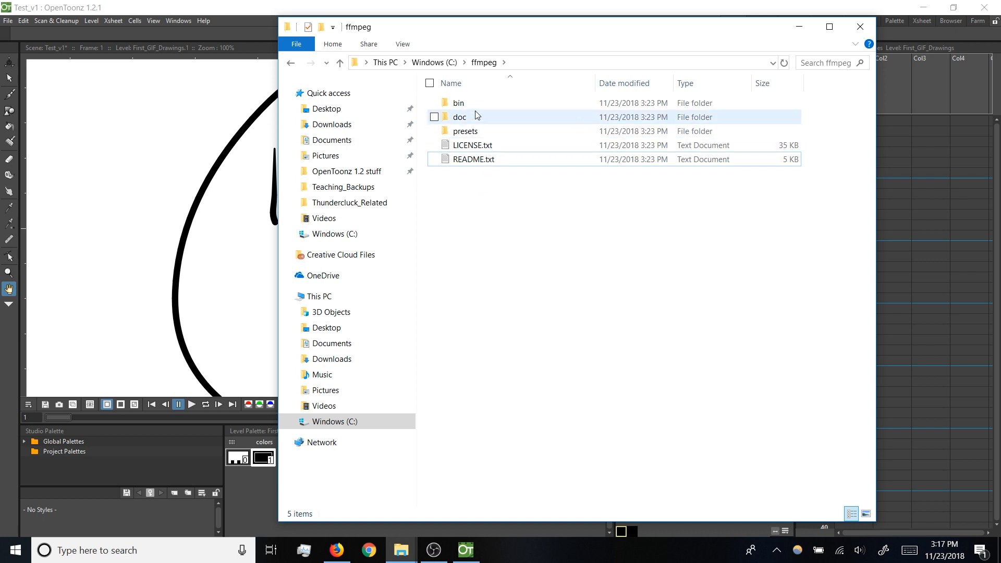
pyautogui.click(458, 102)
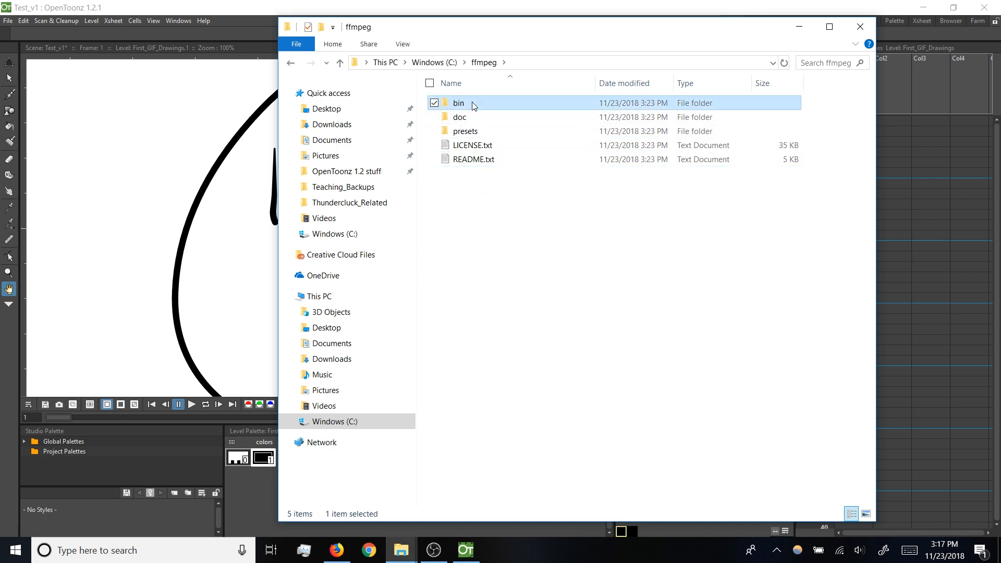
pyautogui.doubleClick(458, 103)
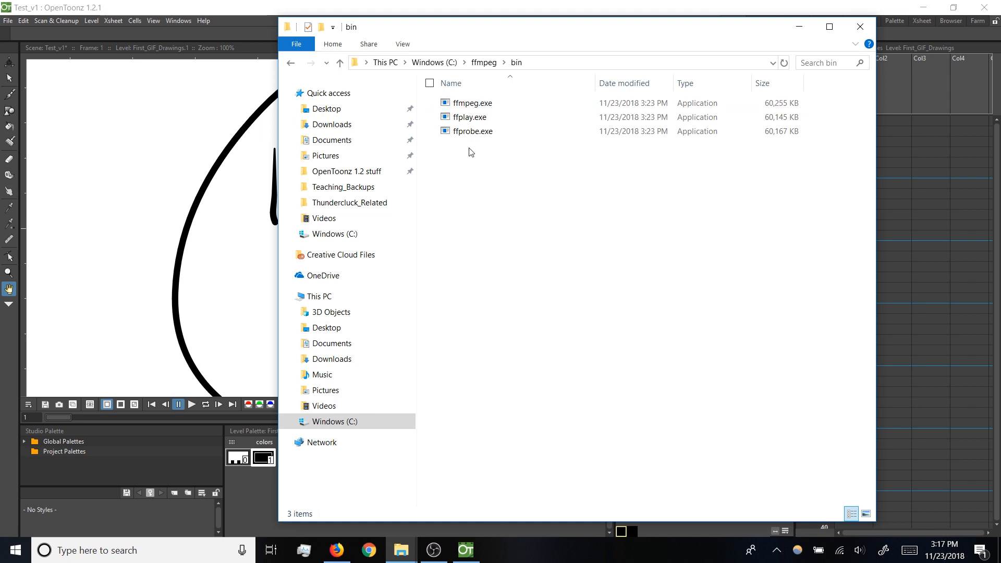
pyautogui.click(471, 103)
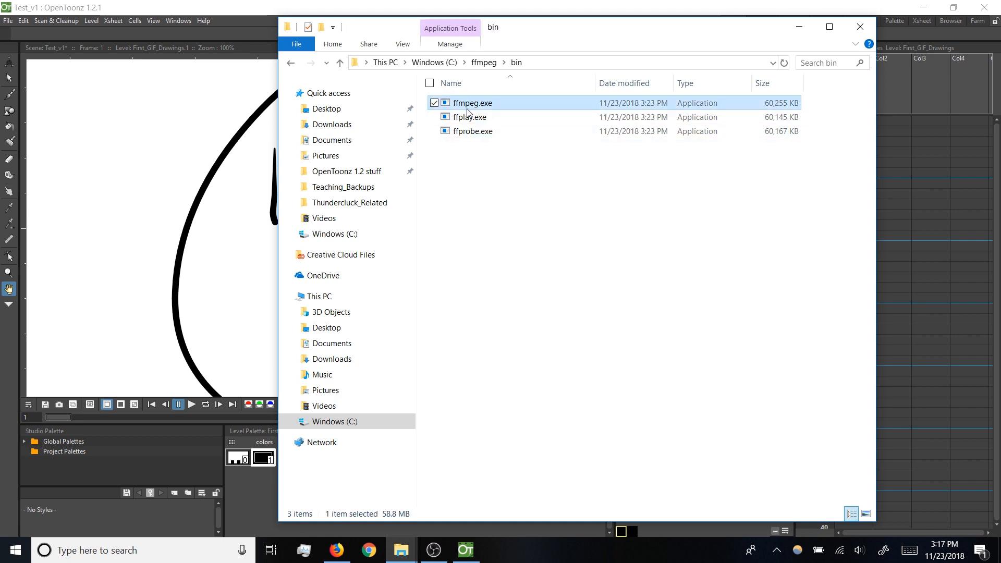
pyautogui.moveTo(510, 108)
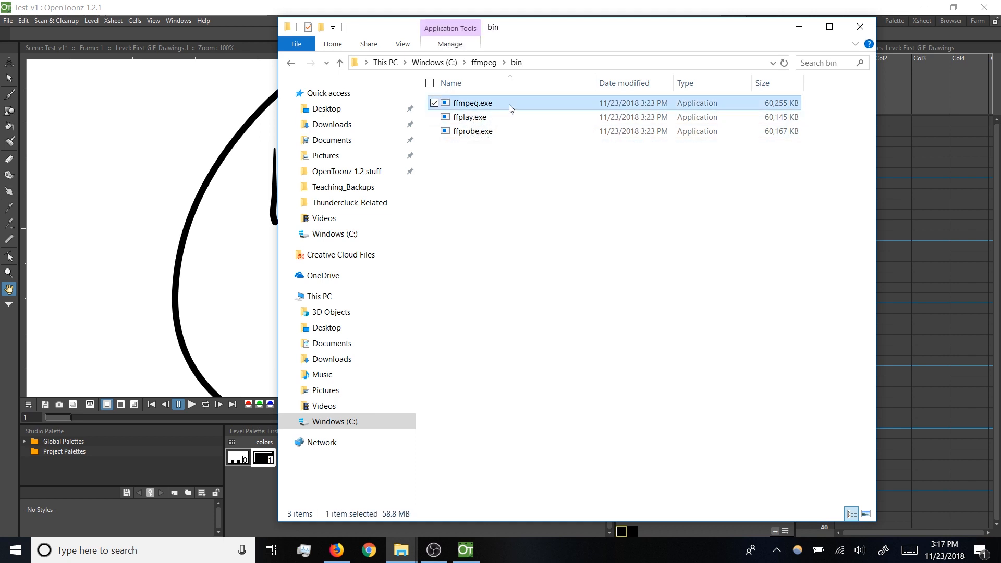
pyautogui.moveTo(509, 103)
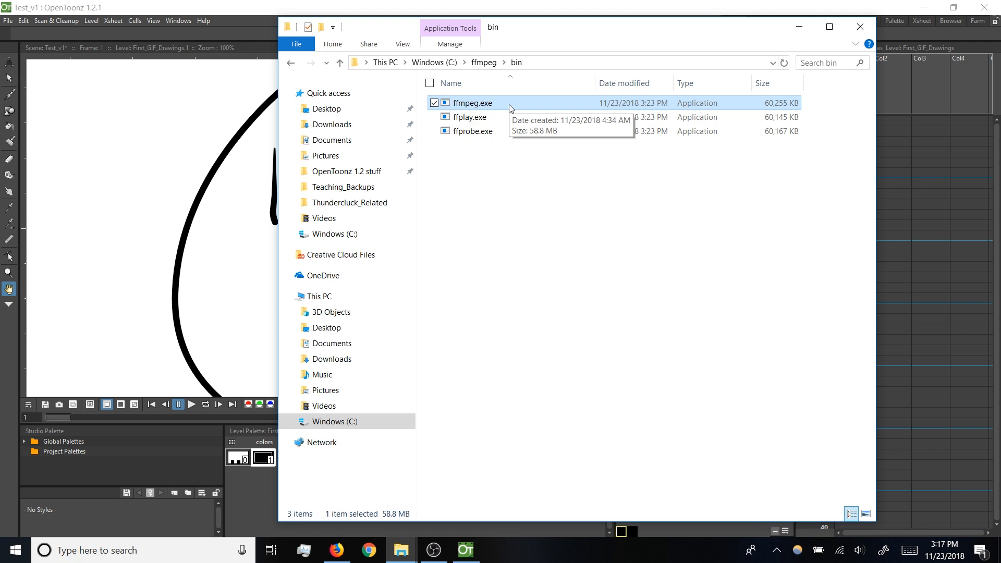
pyautogui.moveTo(482, 103)
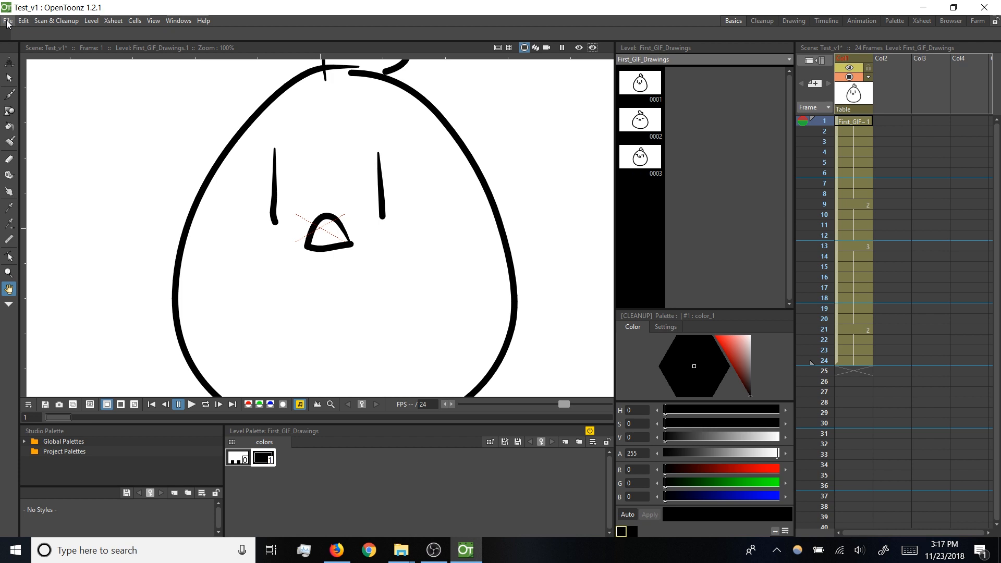
pyautogui.click(9, 20)
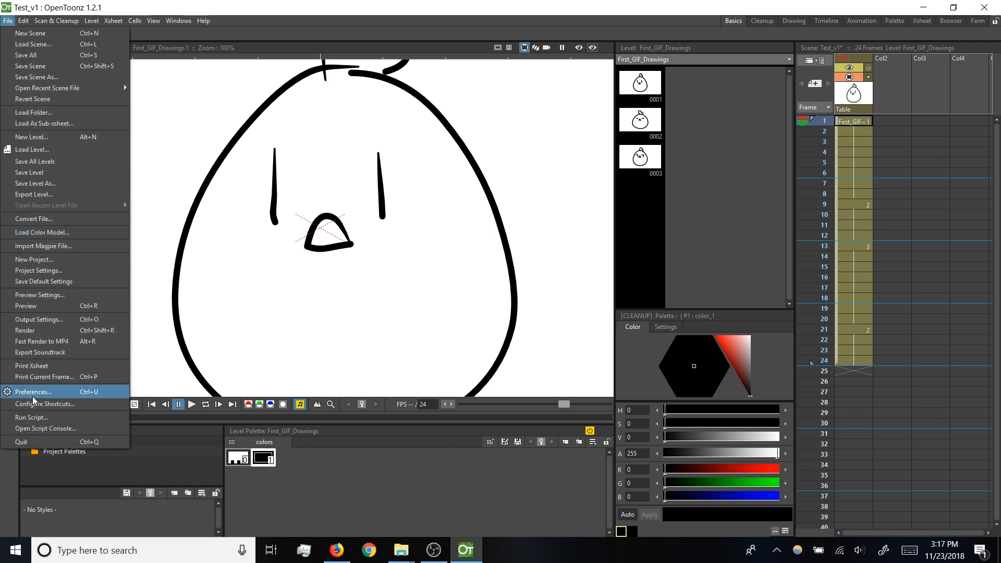
# Set Preferences > Import/Export FFmpeg Path to C:\ffmpeg\bin.
pyautogui.click(34, 391)
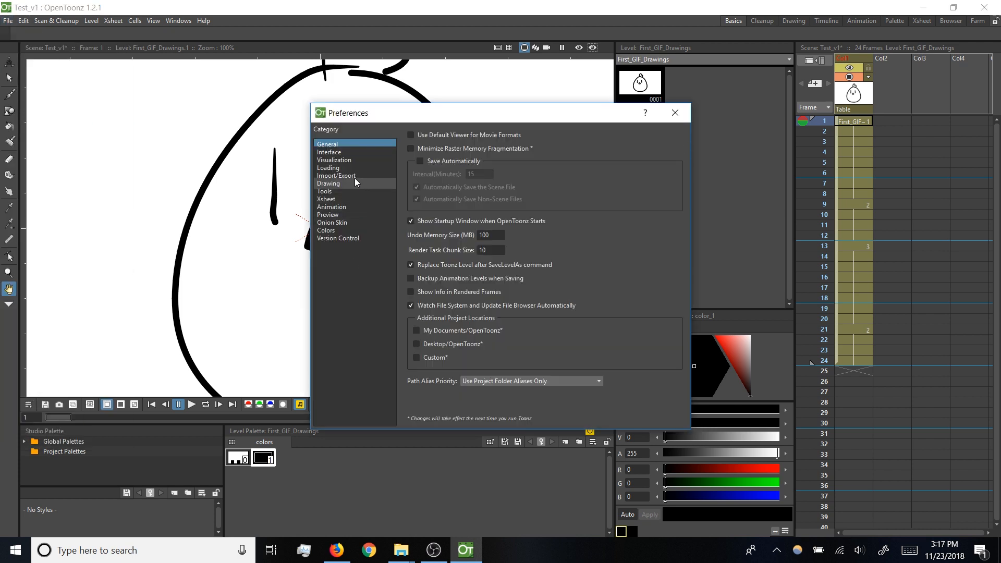
pyautogui.click(337, 176)
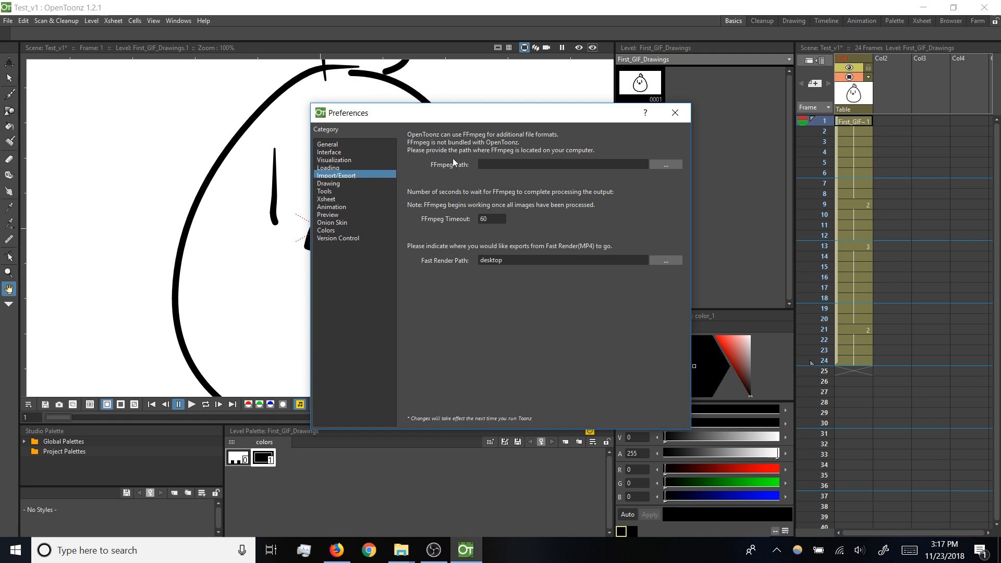
pyautogui.moveTo(460, 171)
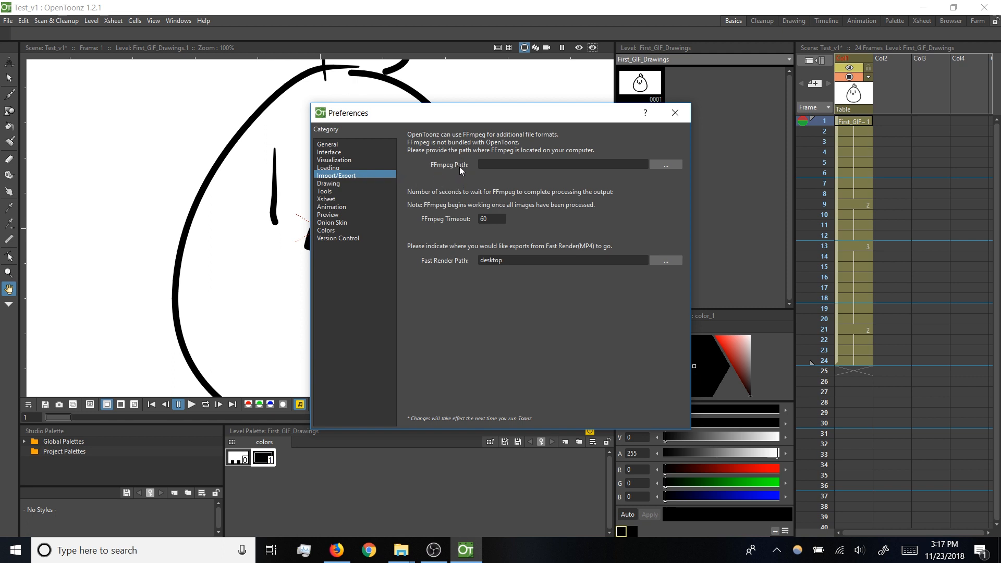
pyautogui.moveTo(666, 165)
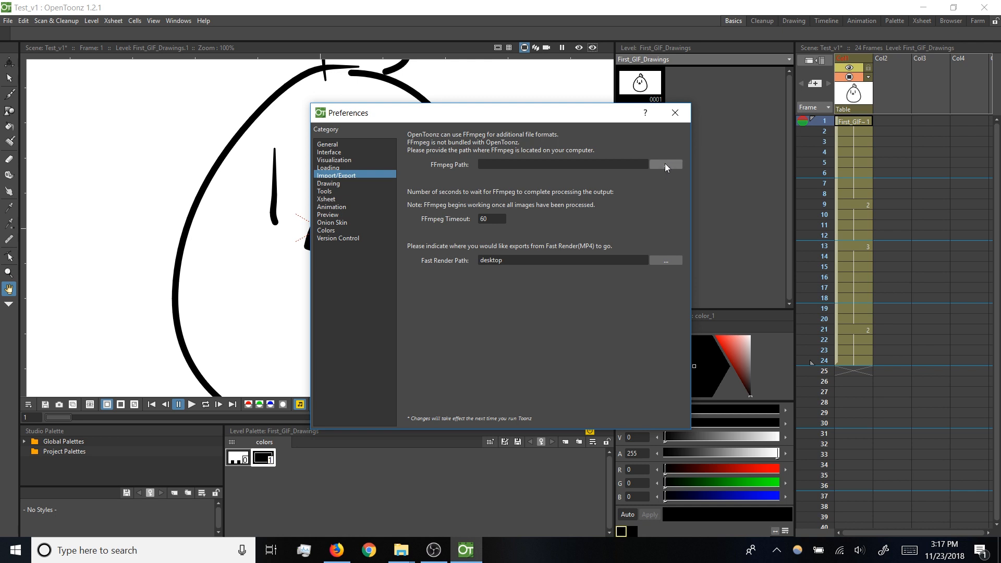
pyautogui.click(666, 164)
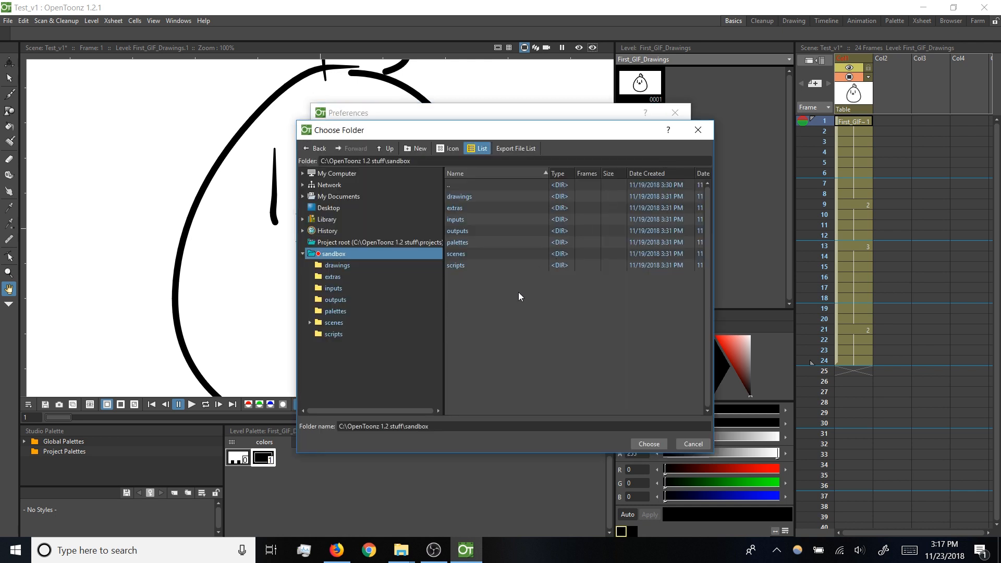
pyautogui.moveTo(288, 266)
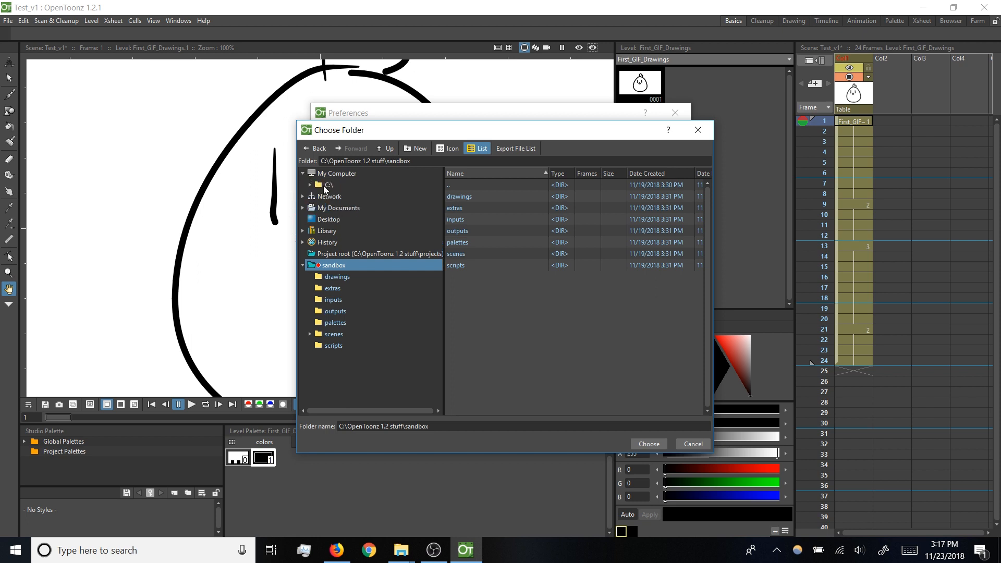
pyautogui.click(329, 184)
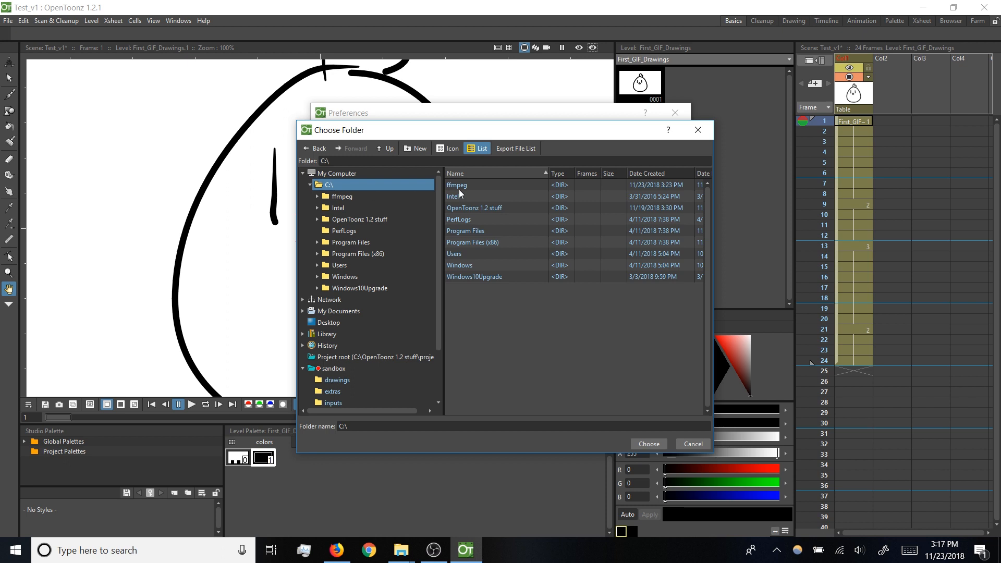
pyautogui.moveTo(458, 187)
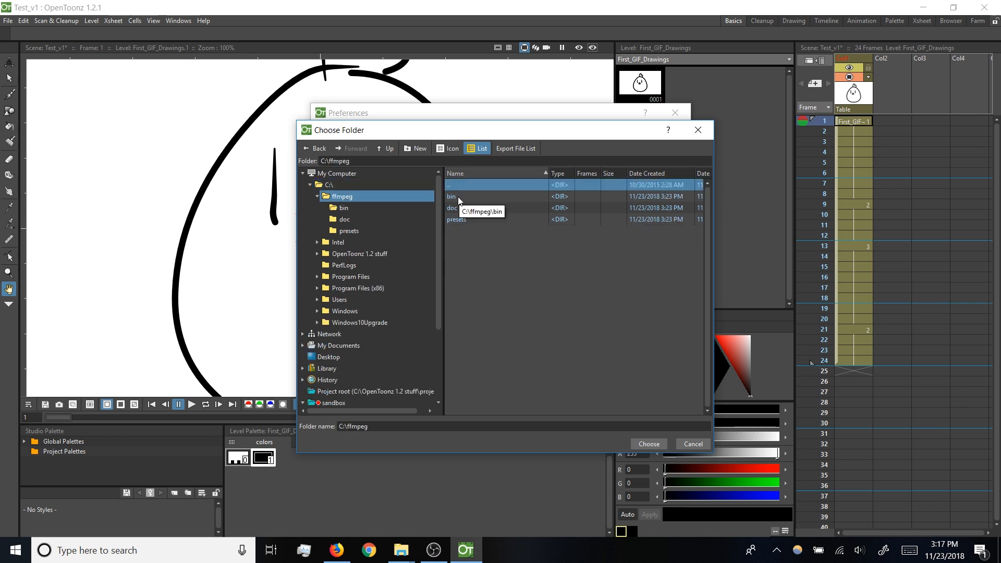
pyautogui.doubleClick(452, 196)
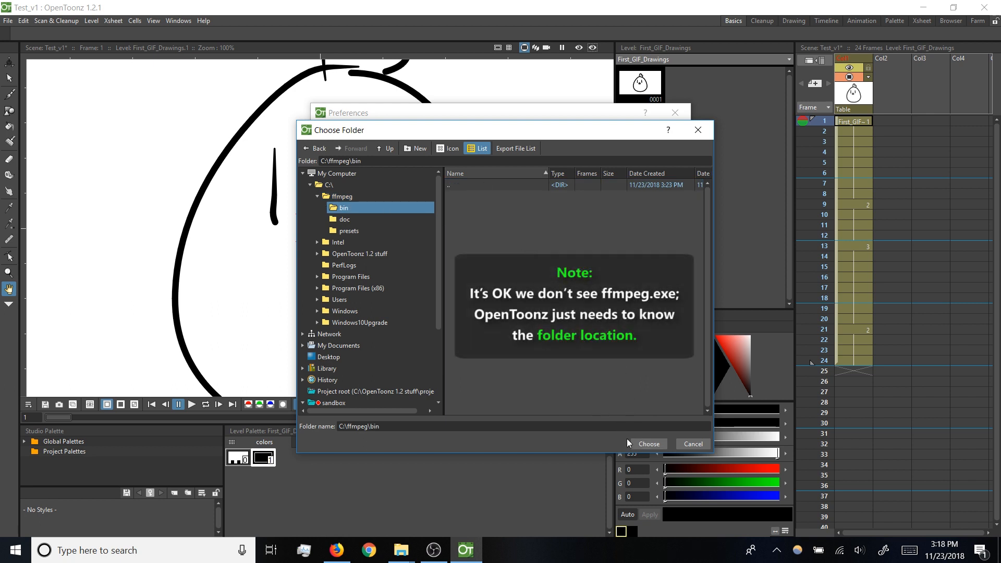
pyautogui.click(645, 444)
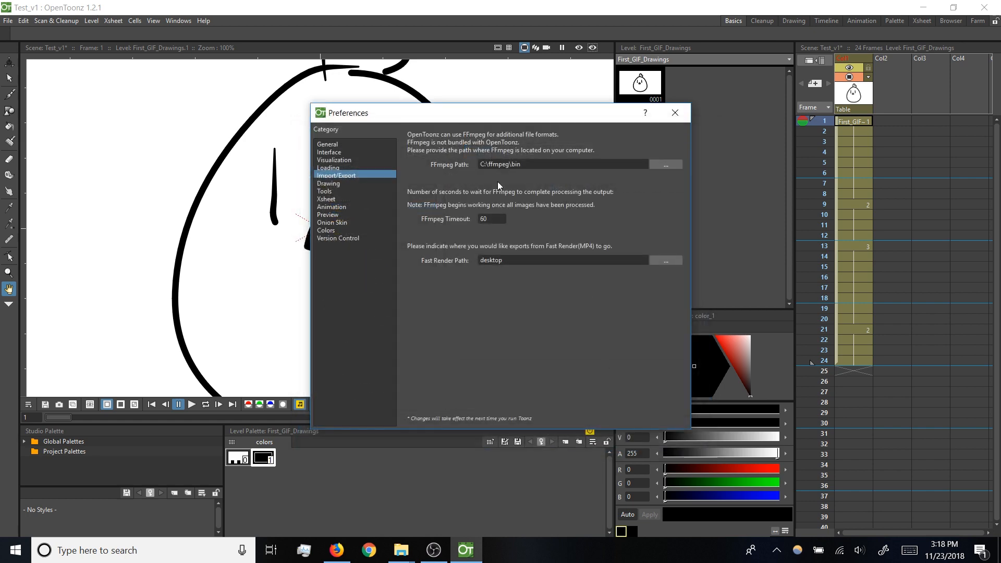
pyautogui.moveTo(487, 175)
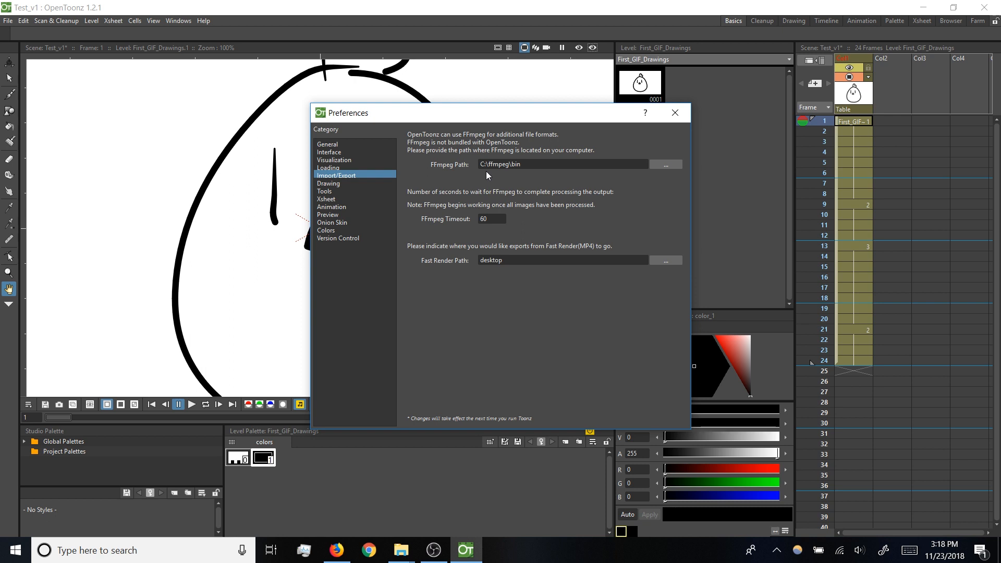
pyautogui.moveTo(674, 113)
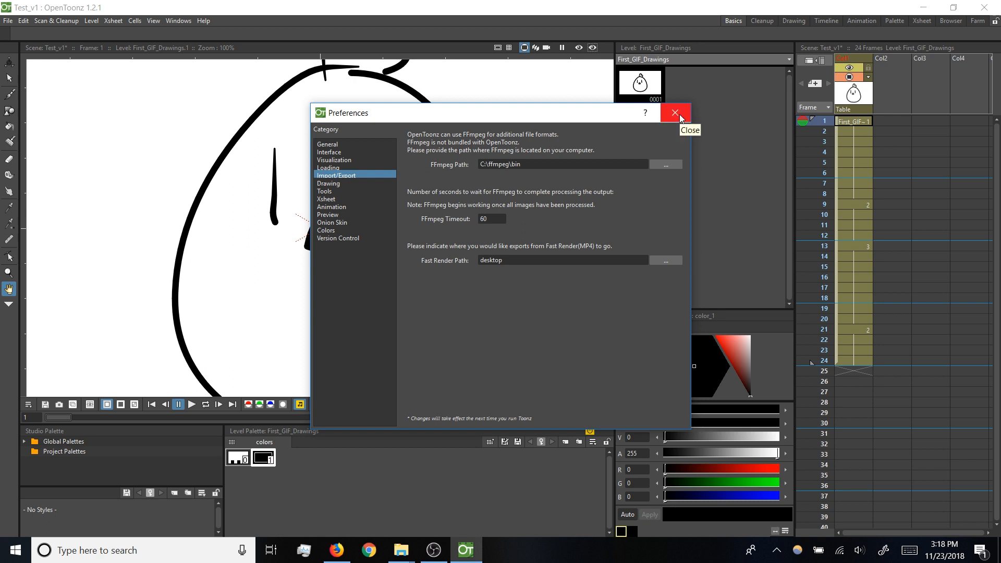
pyautogui.click(674, 113)
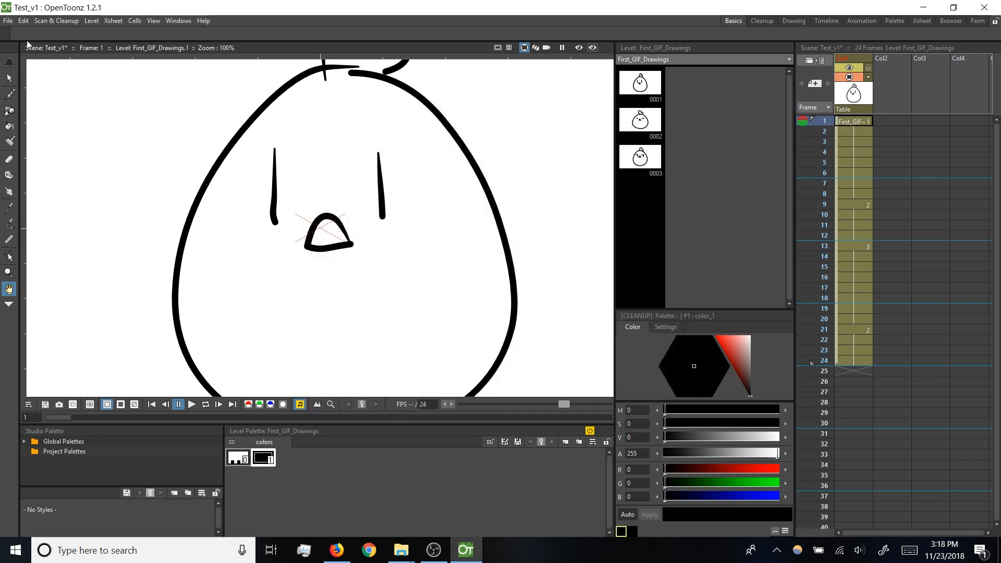
pyautogui.click(8, 20)
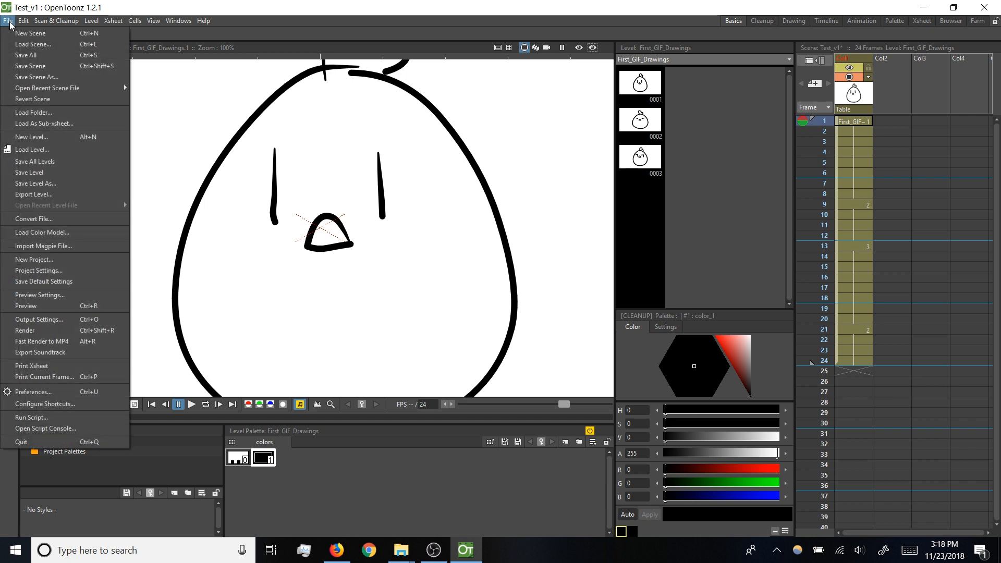
pyautogui.click(38, 319)
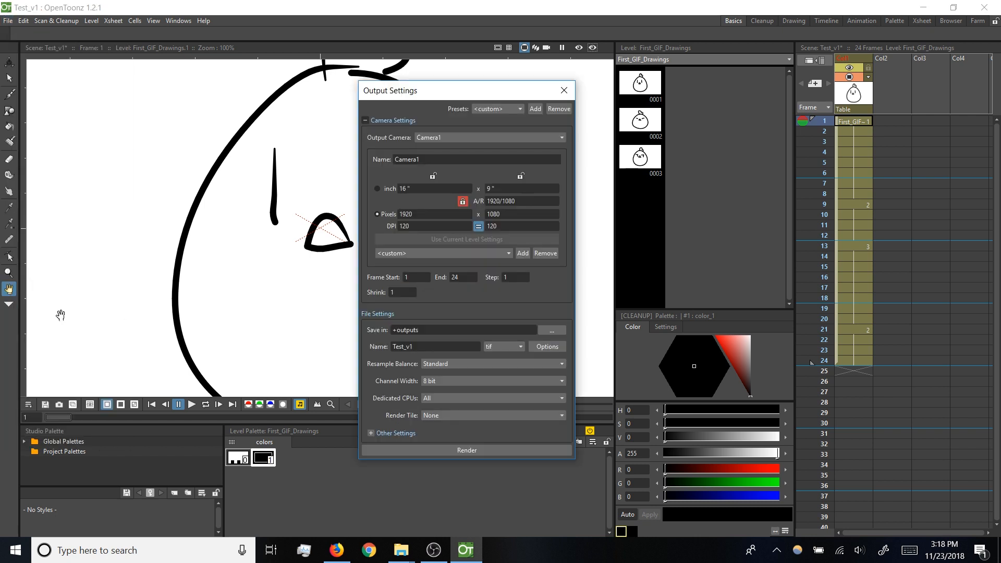
pyautogui.click(520, 347)
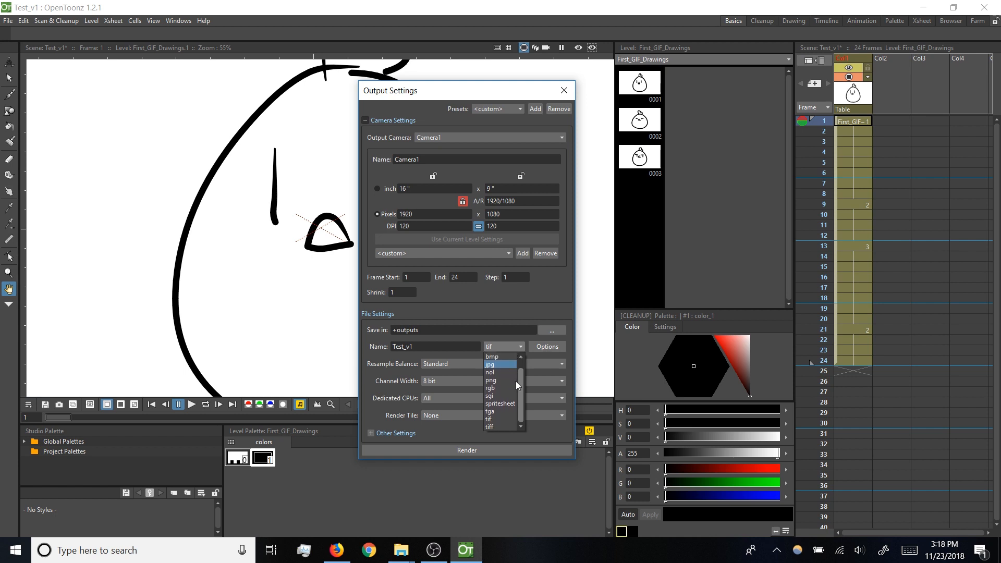
pyautogui.scroll(3)
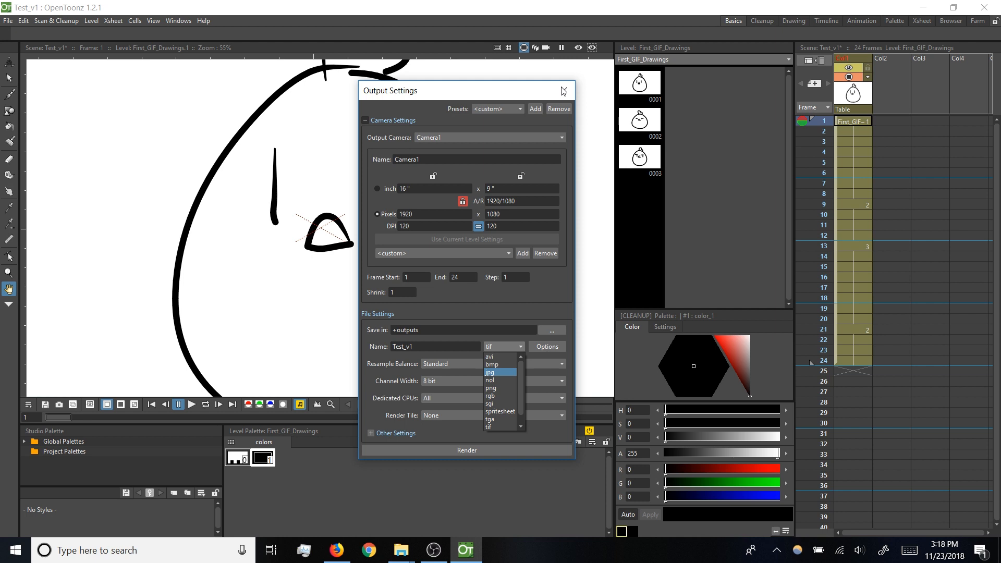
pyautogui.click(8, 21)
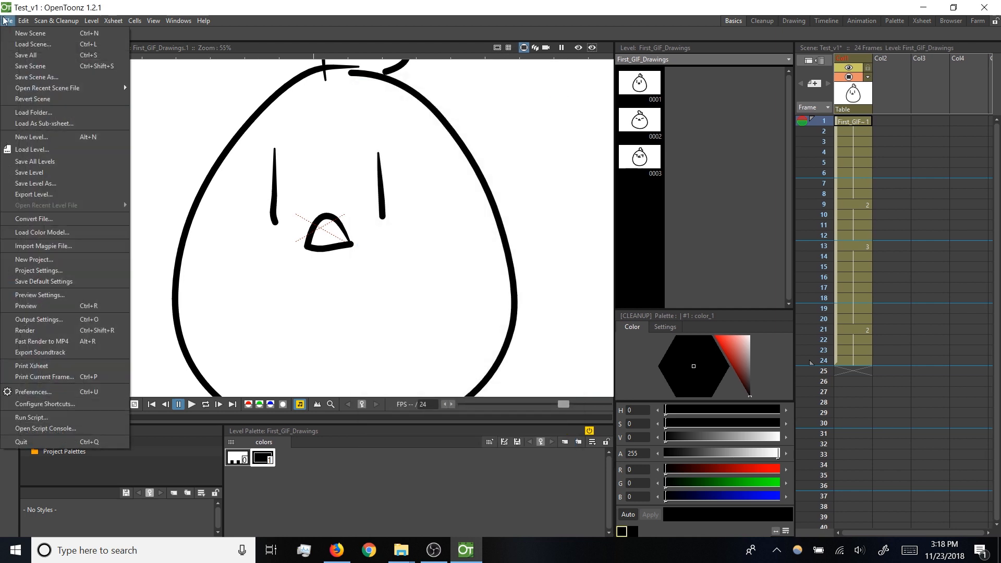
pyautogui.moveTo(25, 55)
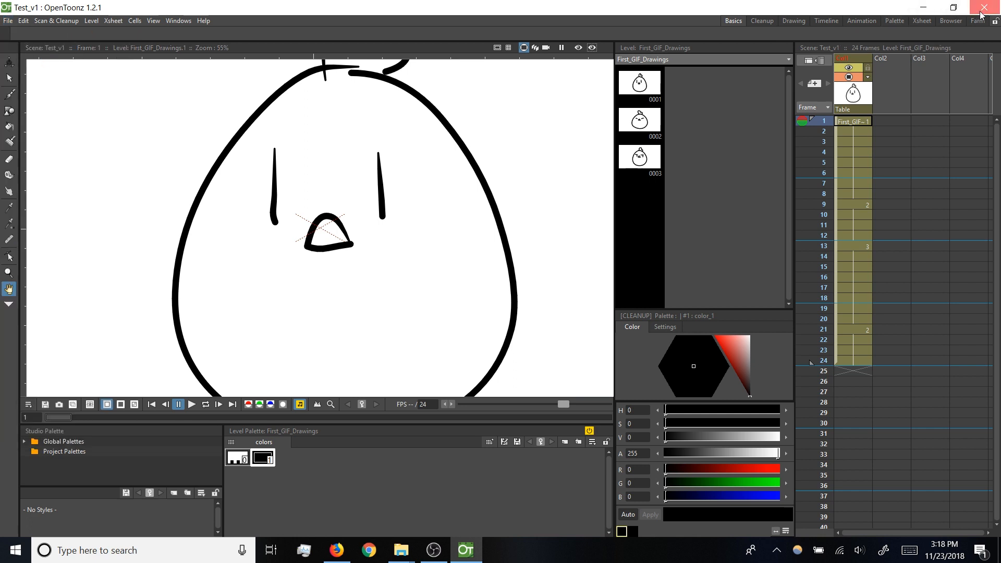
# Restart OpenToonz, reopen Test_v1, and choose gif as the output format.
pyautogui.click(990, 7)
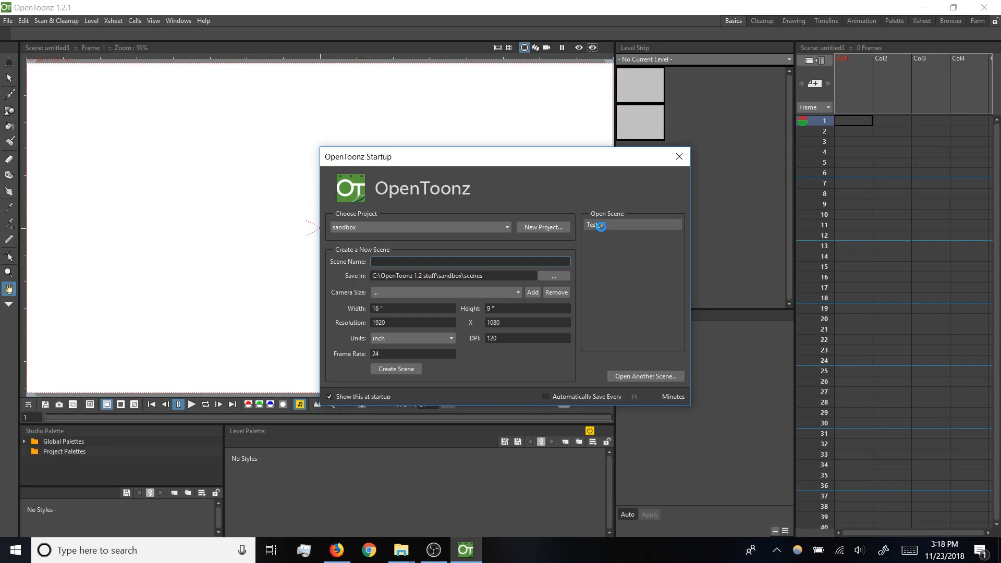
pyautogui.doubleClick(593, 224)
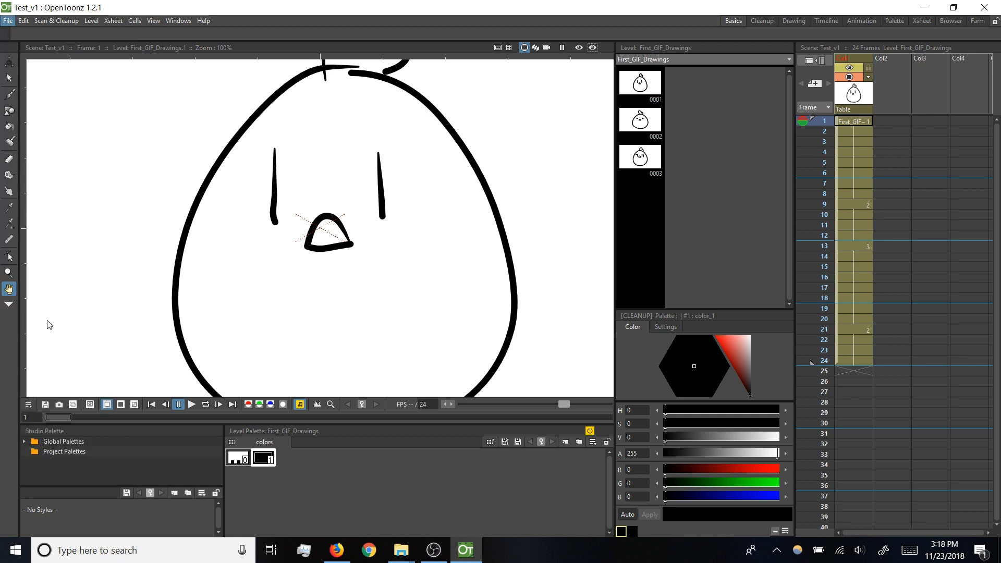
pyautogui.click(502, 346)
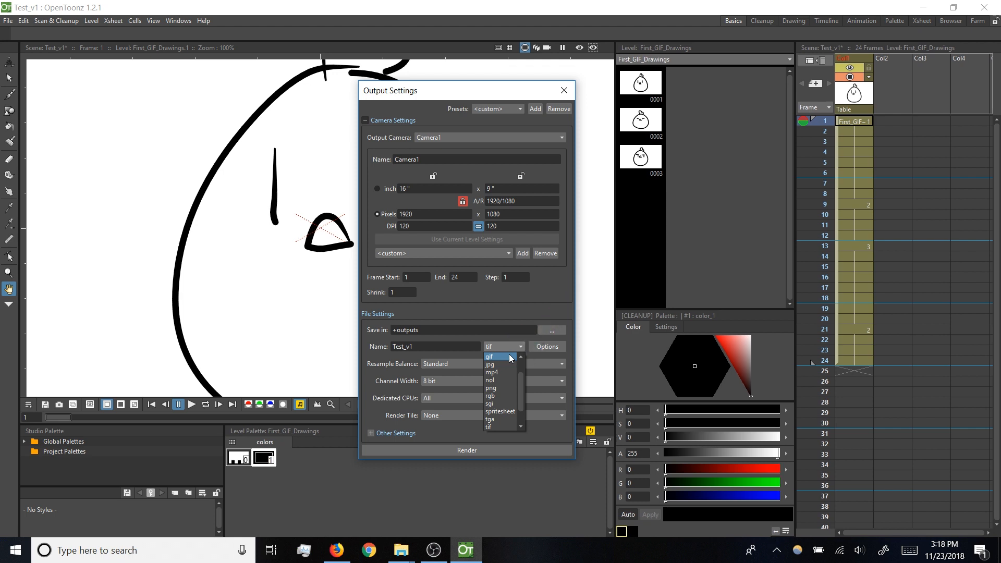
pyautogui.click(489, 356)
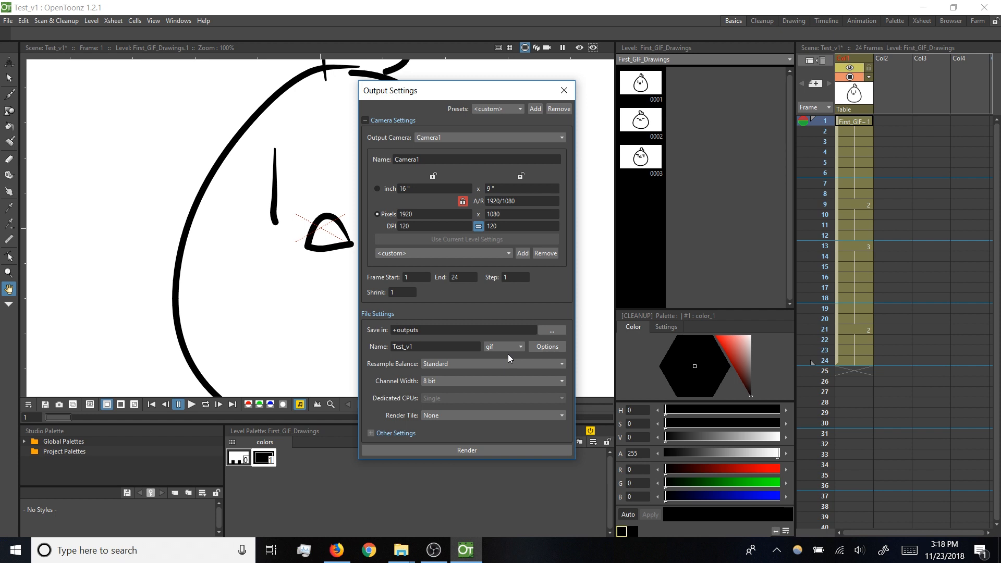
pyautogui.moveTo(528, 189)
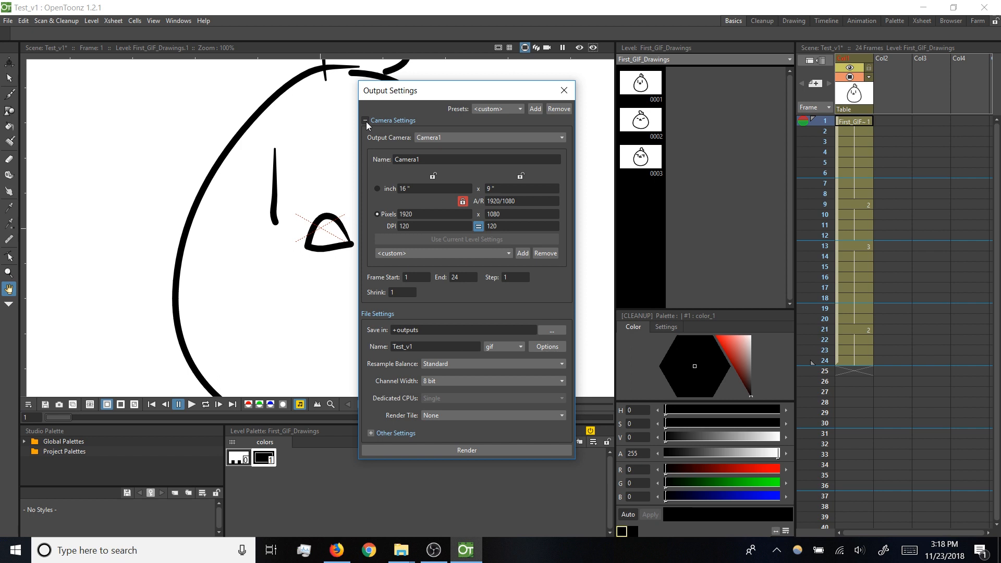
# Rename the output from Test_v1 to Chicken_v1 and render the gif.
pyautogui.click(365, 120)
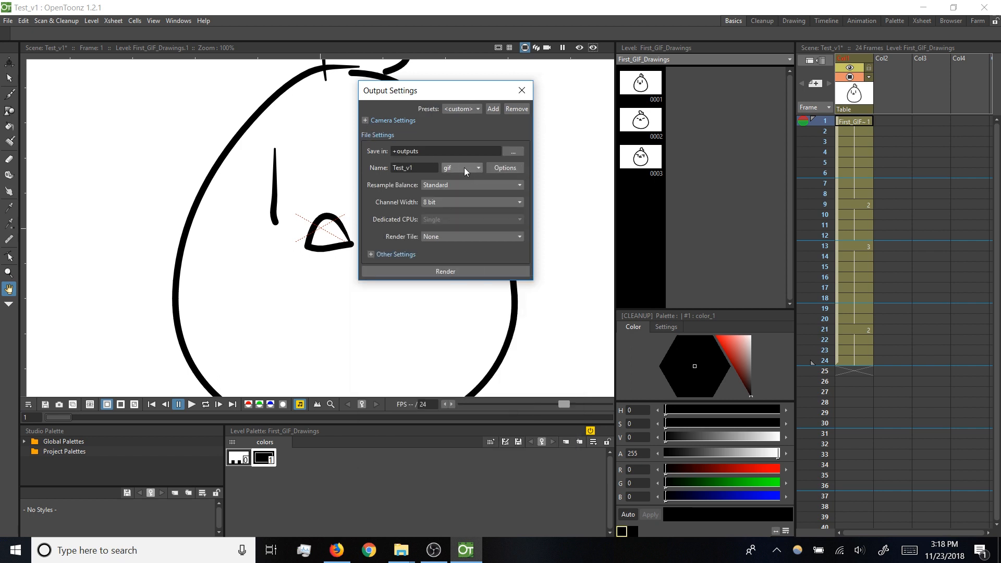
pyautogui.moveTo(422, 147)
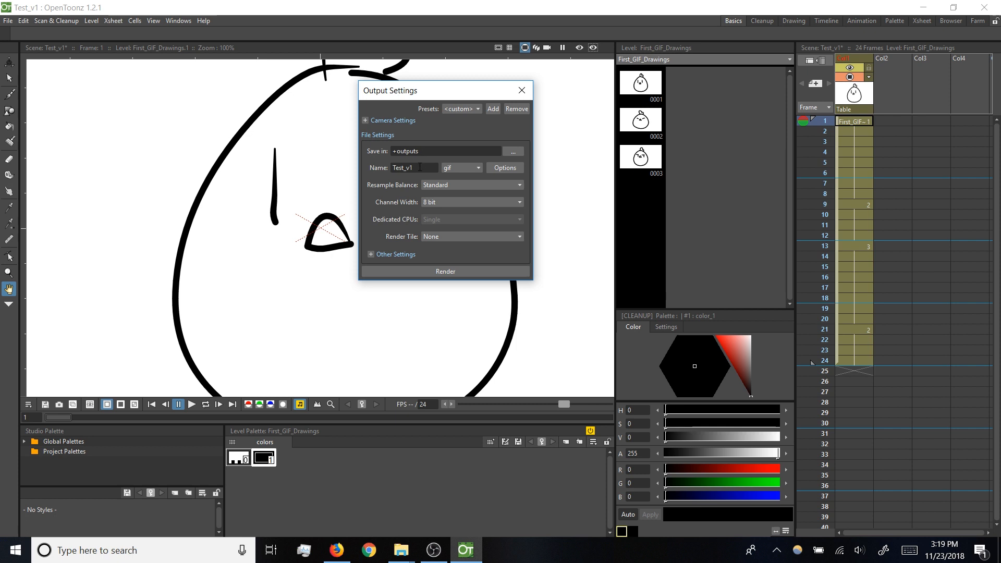
pyautogui.tripleClick(413, 167)
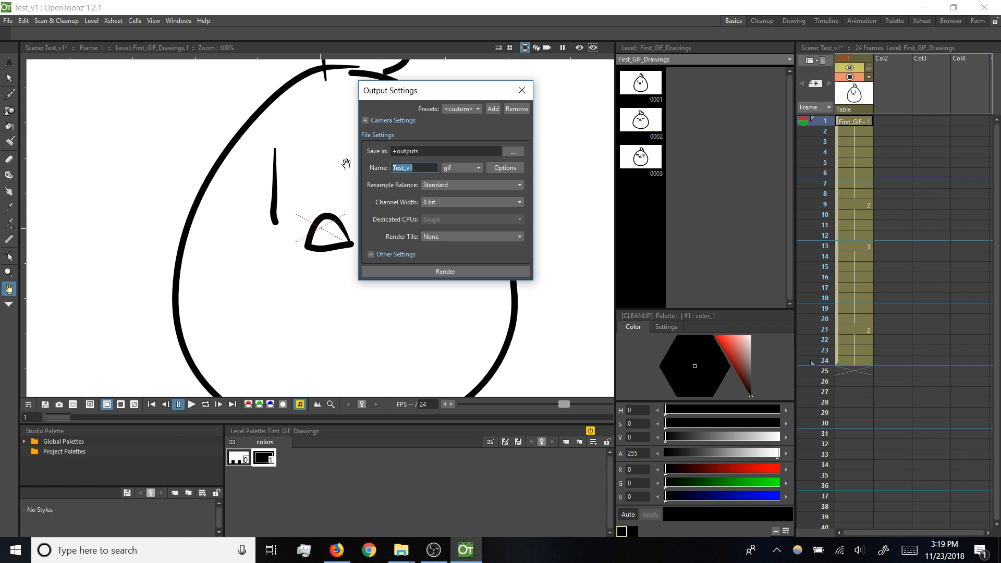
pyautogui.write('Chicken')
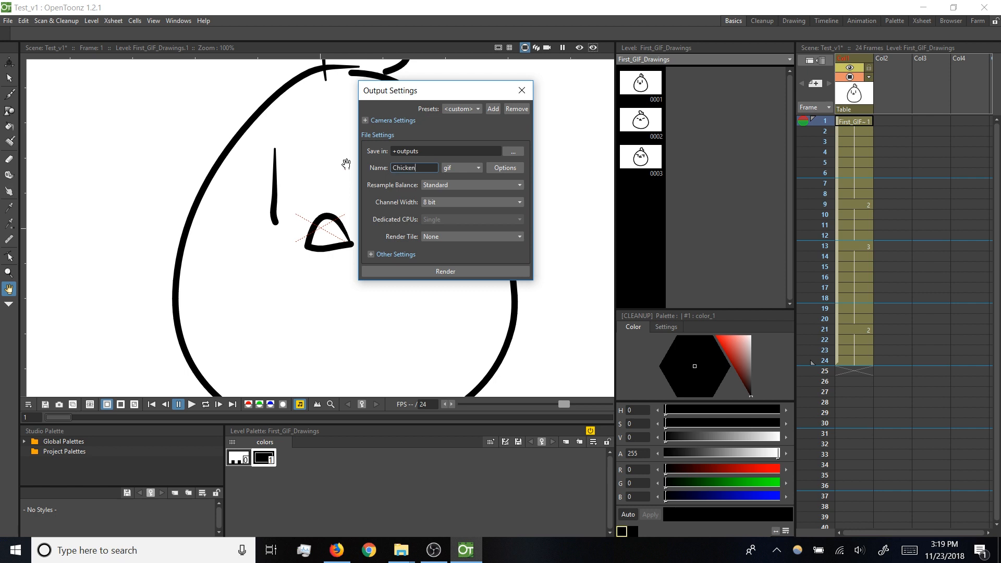
pyautogui.write('_v1')
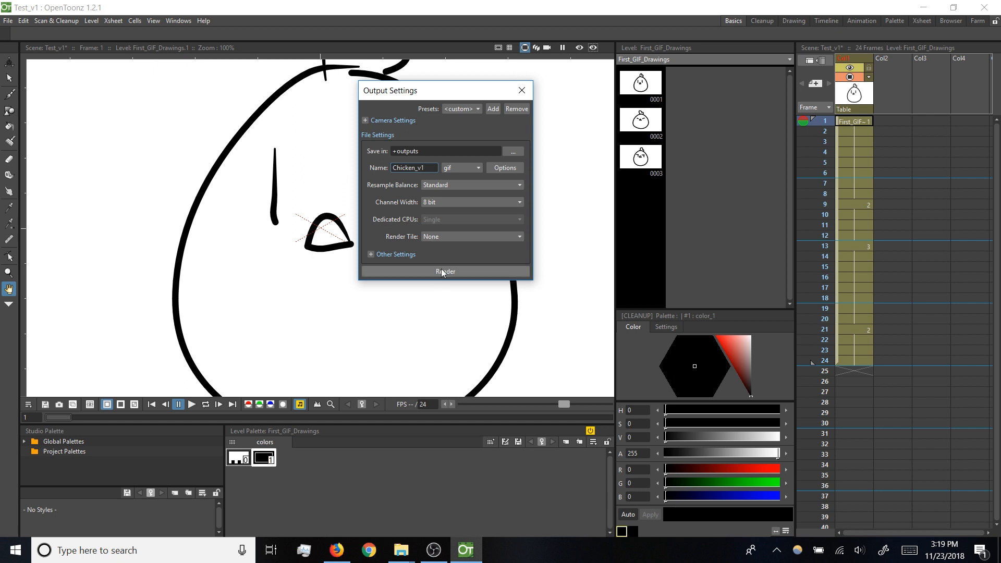
pyautogui.click(444, 271)
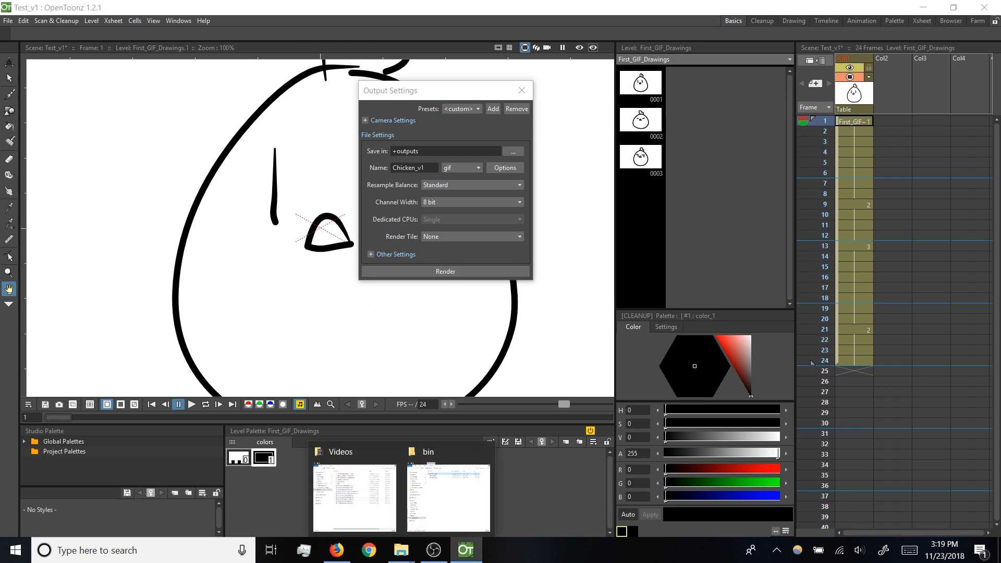
# In Explorer, navigate C: > OpenToonz 1.2 stuff > sandbox > outputs to find Chicken_v1.gif.
pyautogui.click(449, 496)
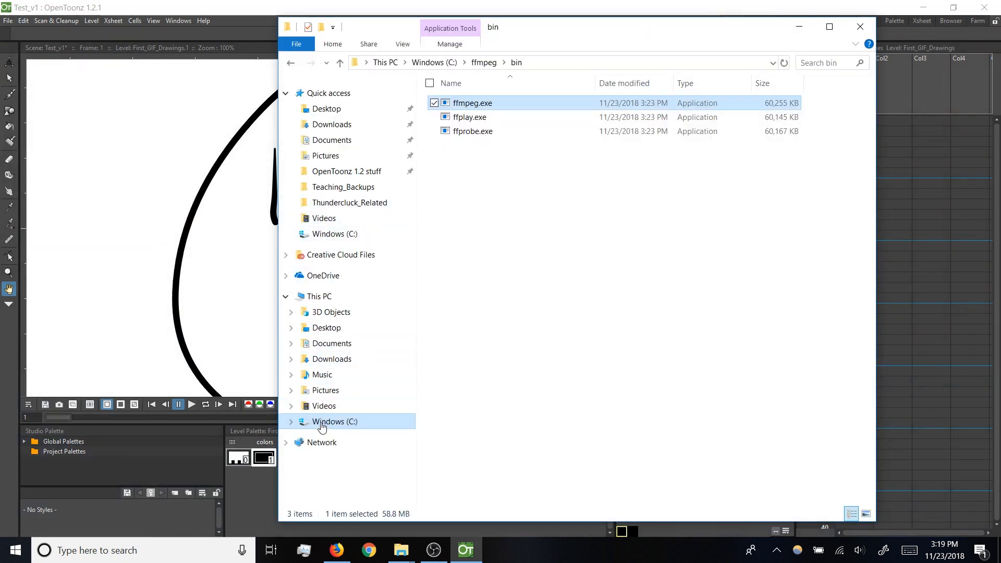
pyautogui.click(335, 421)
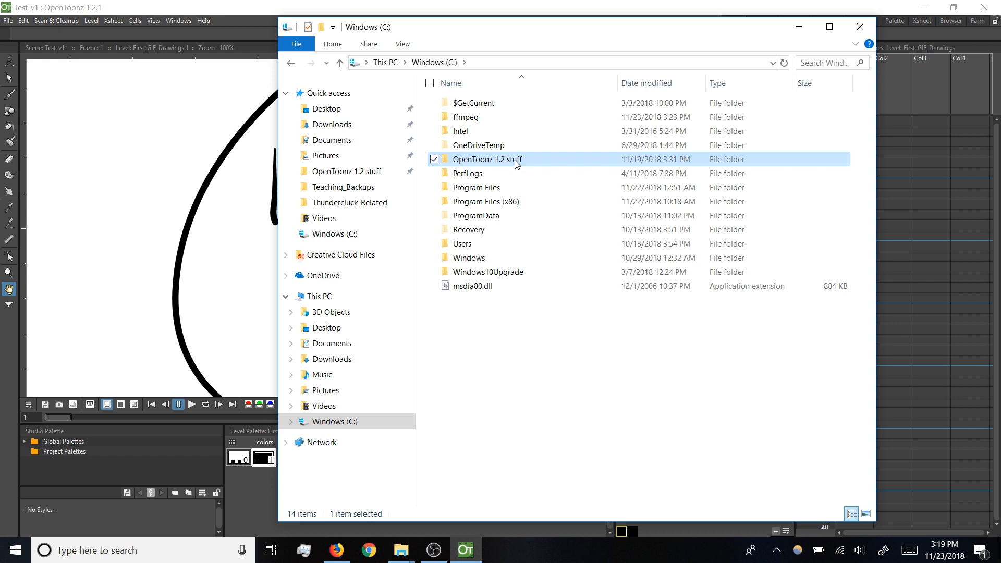
pyautogui.doubleClick(487, 159)
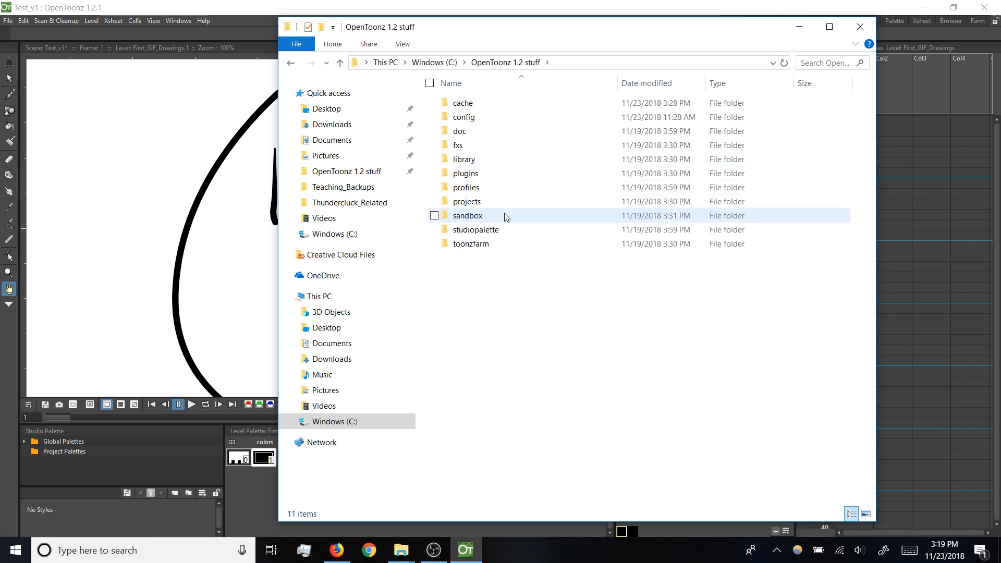
pyautogui.doubleClick(468, 216)
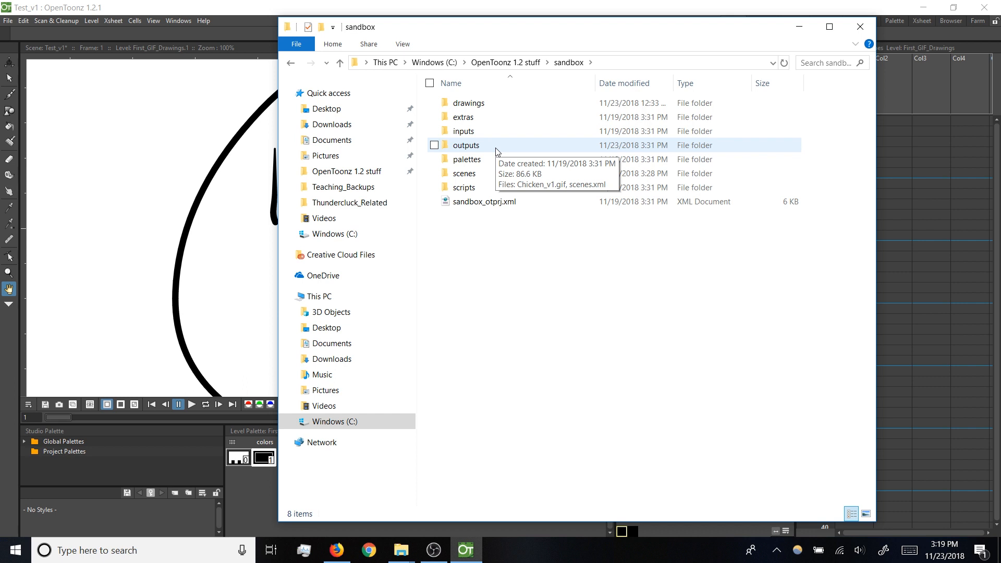
pyautogui.doubleClick(466, 145)
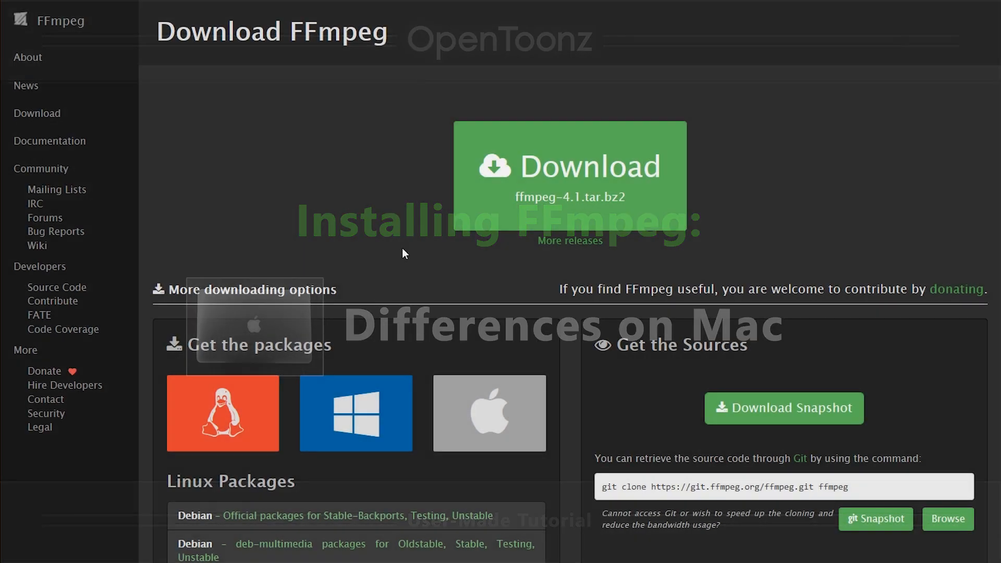
# Reach FFmpeg's static macOS 64-bit builds page, then view the Mac Import/Export FFmpeg path (/Applications).
pyautogui.click(489, 412)
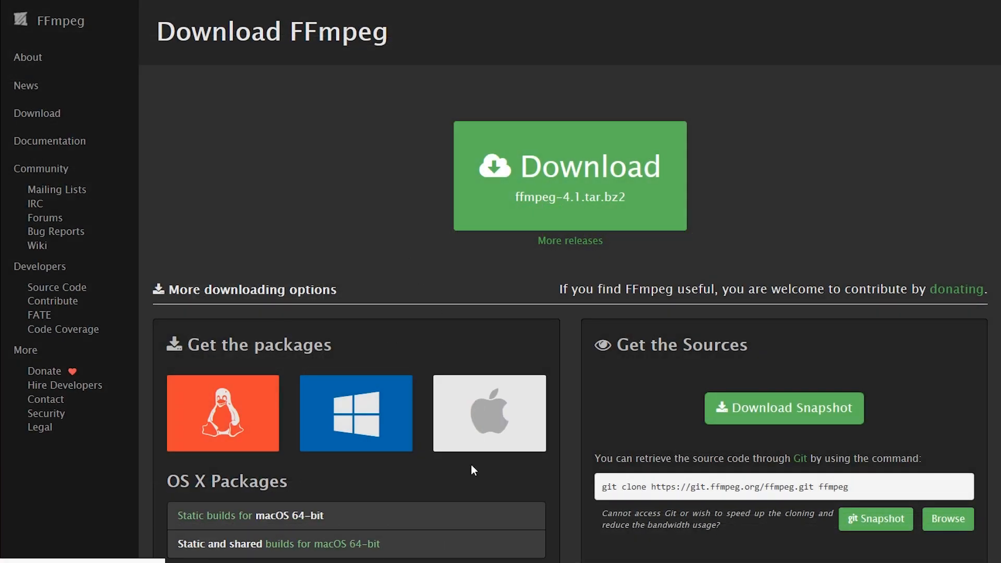
pyautogui.moveTo(439, 523)
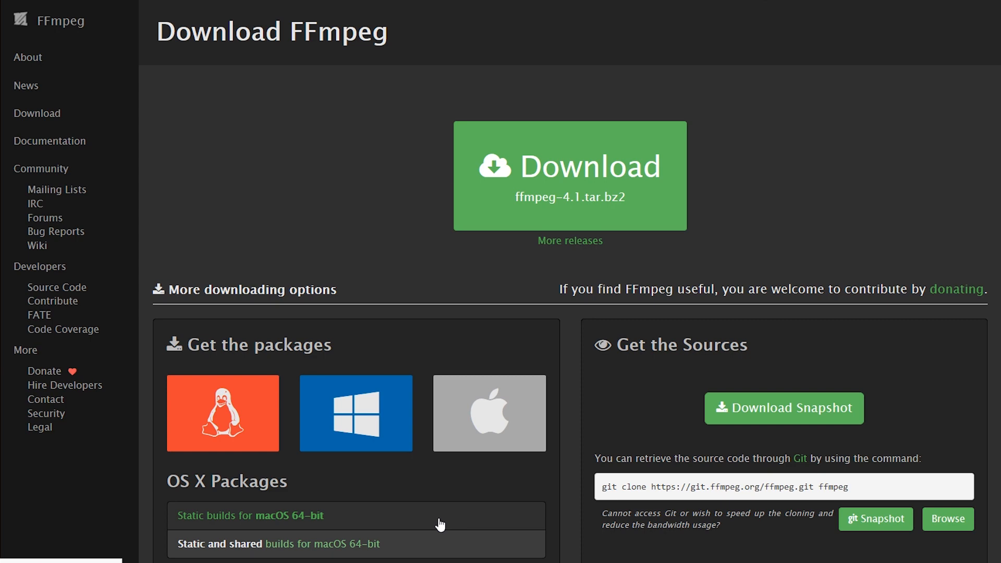
pyautogui.moveTo(398, 523)
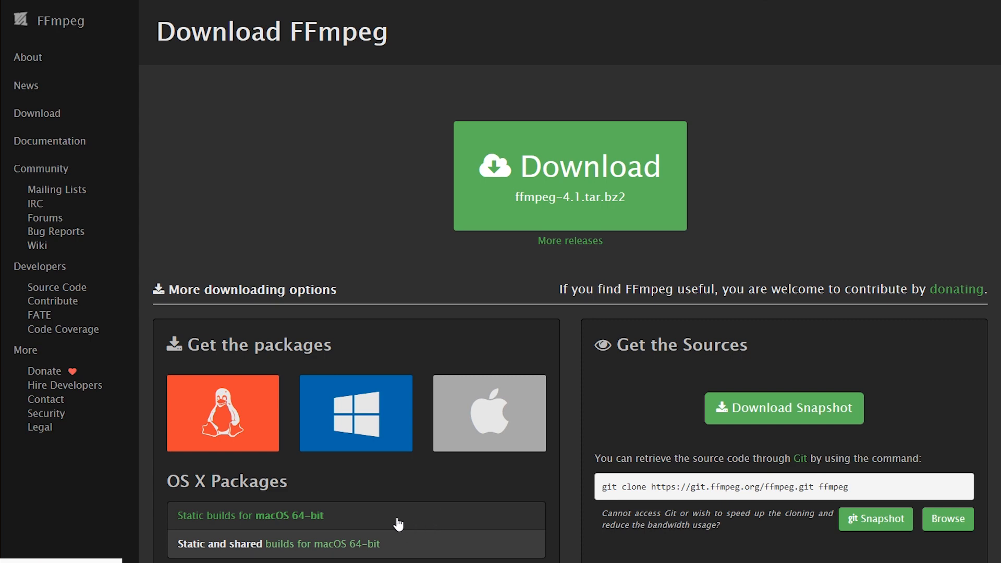
pyautogui.click(251, 515)
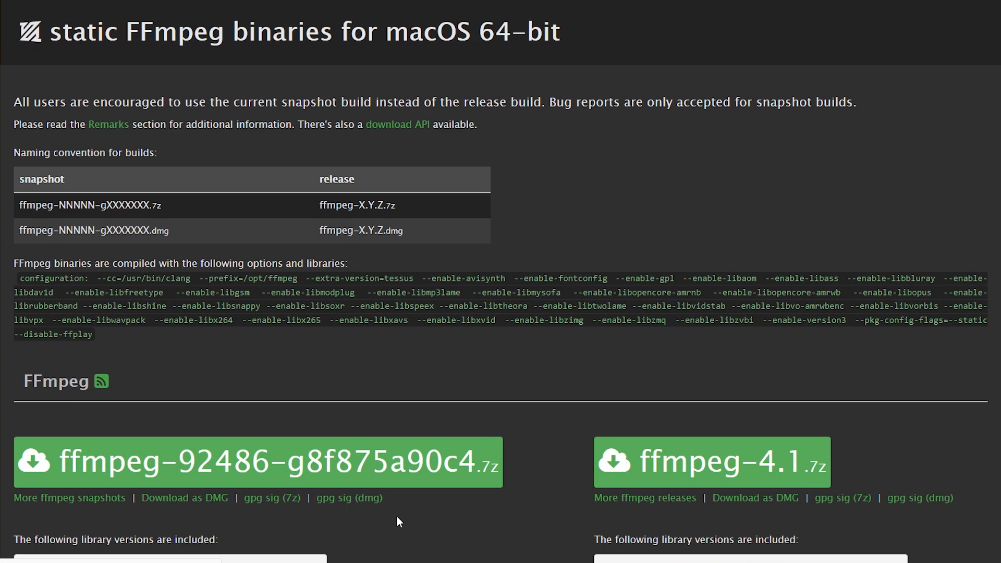
pyautogui.moveTo(184, 497)
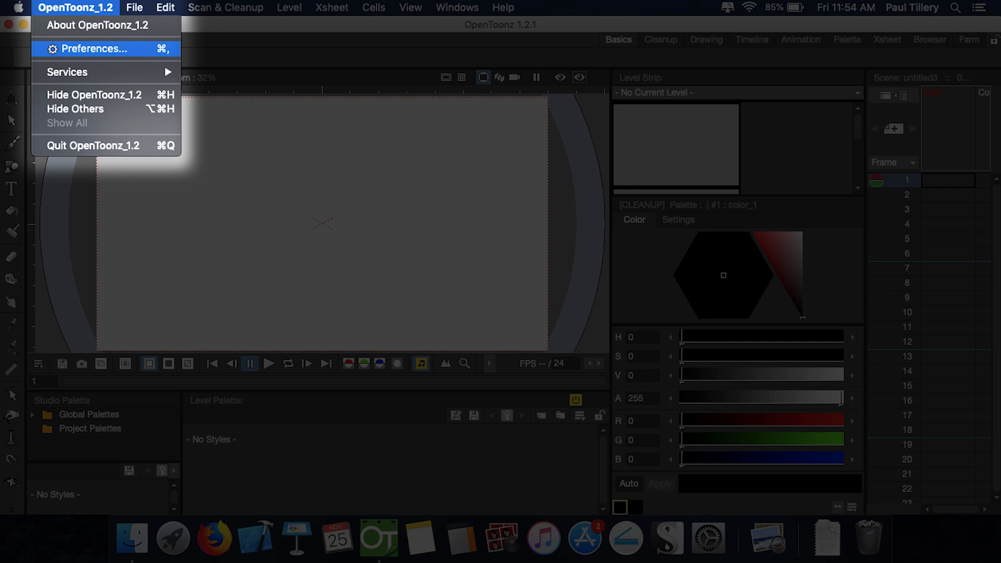
pyautogui.click(94, 48)
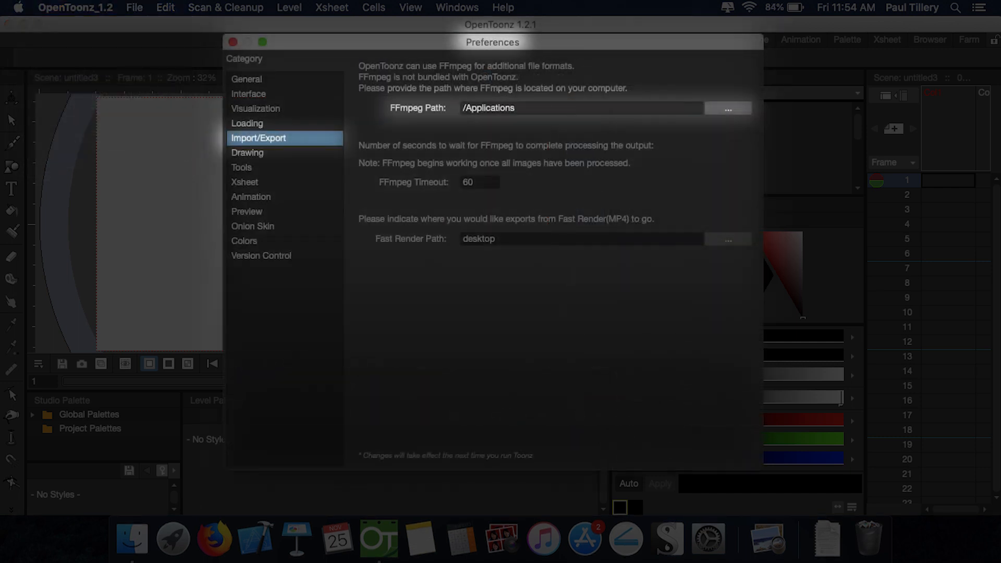